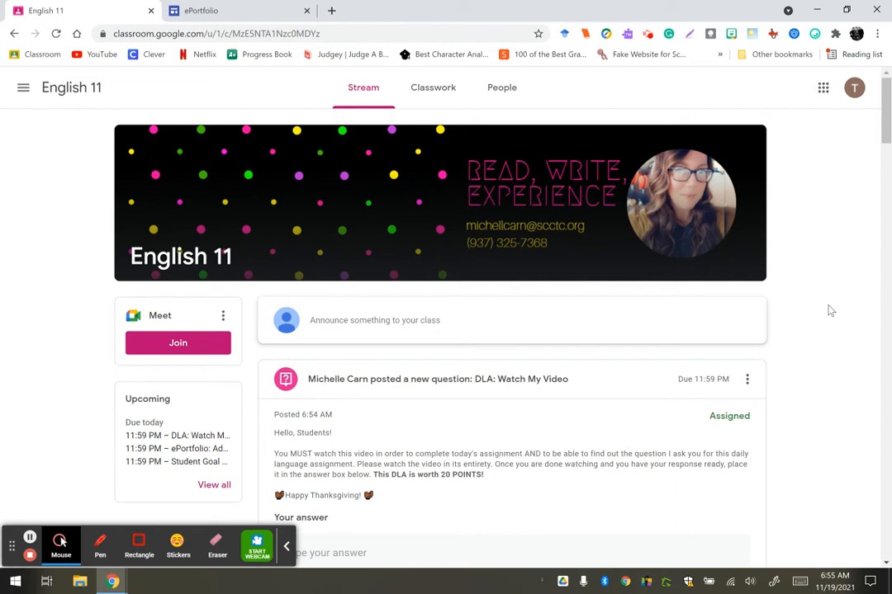
{"action": "mouse_move", "coordinate": [591, 409]}
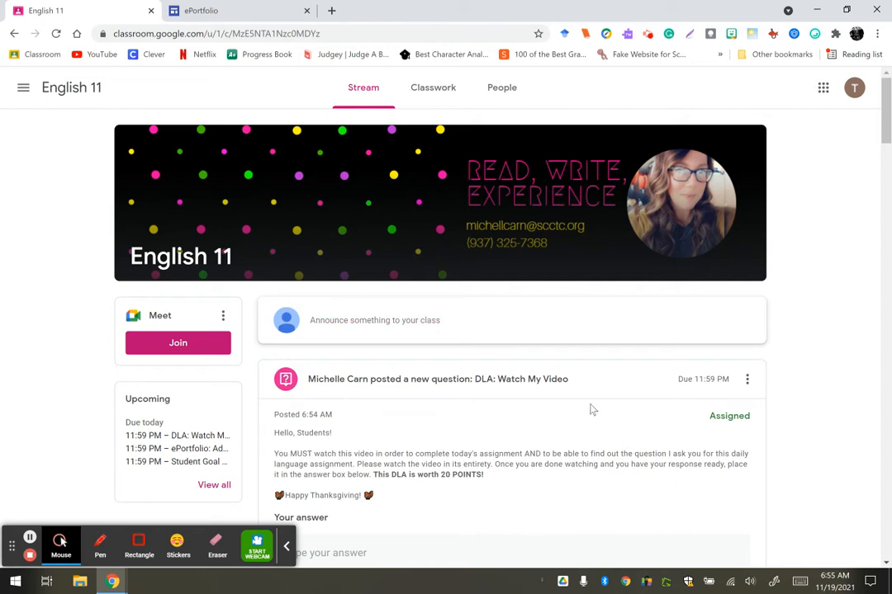
{"action": "mouse_move", "coordinate": [552, 413]}
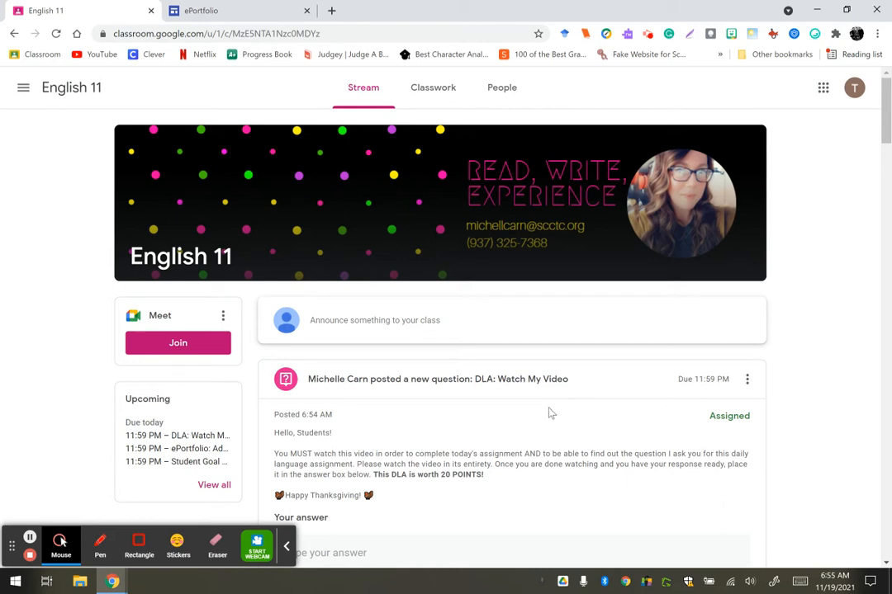
{"action": "mouse_move", "coordinate": [829, 300]}
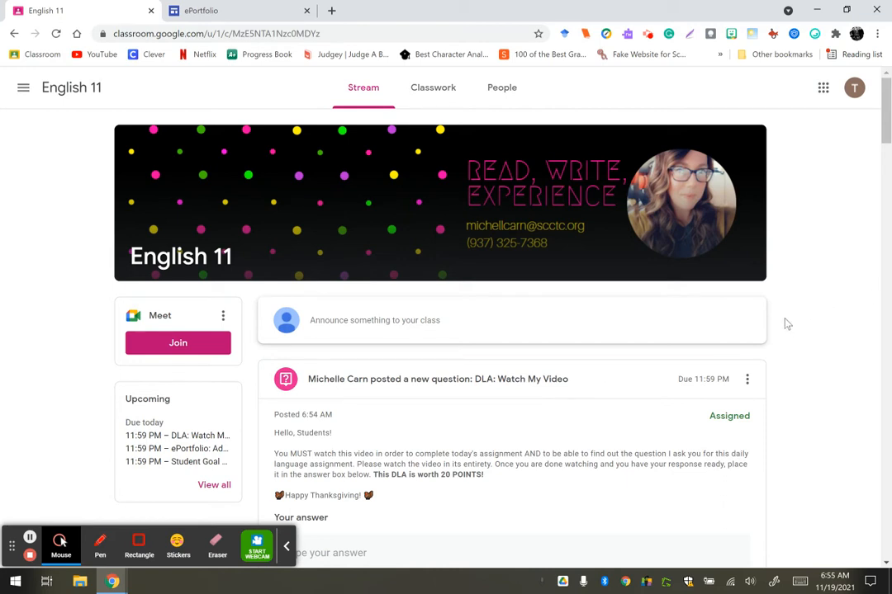
{"action": "mouse_move", "coordinate": [498, 495]}
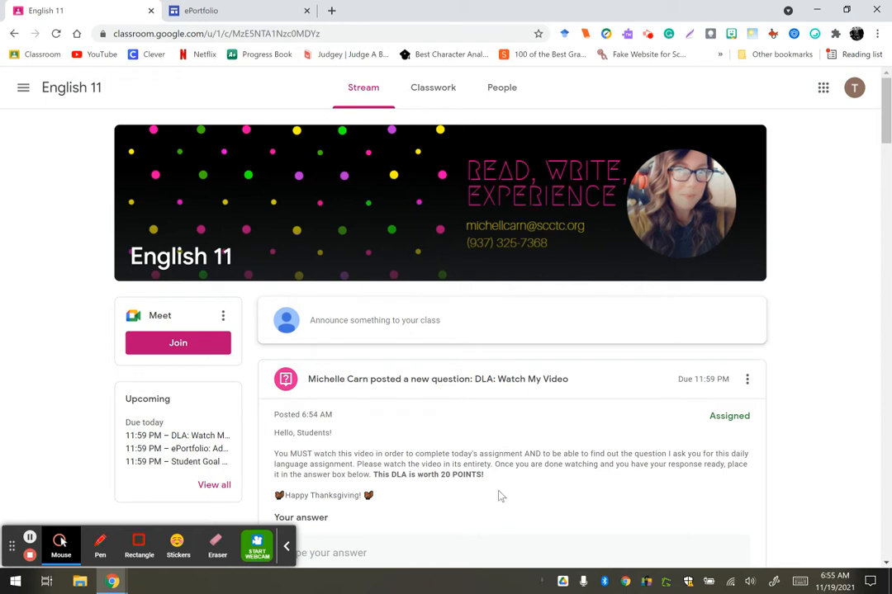
Scroll the English 11 stream past the DLA question to the Career Ready page assignment
{"action": "scroll", "scroll_direction": "down", "scroll_amount": 3}
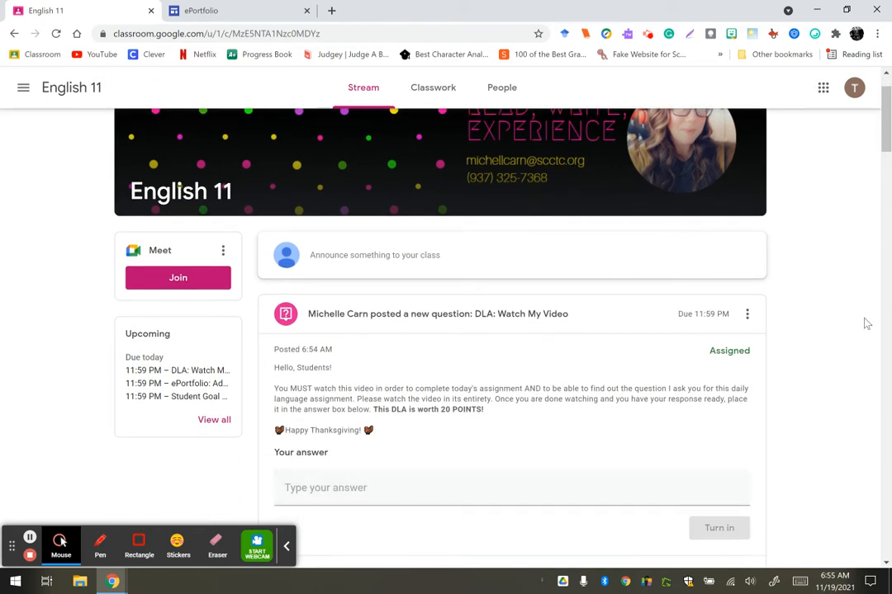
{"action": "scroll", "scroll_direction": "up", "scroll_amount": 3}
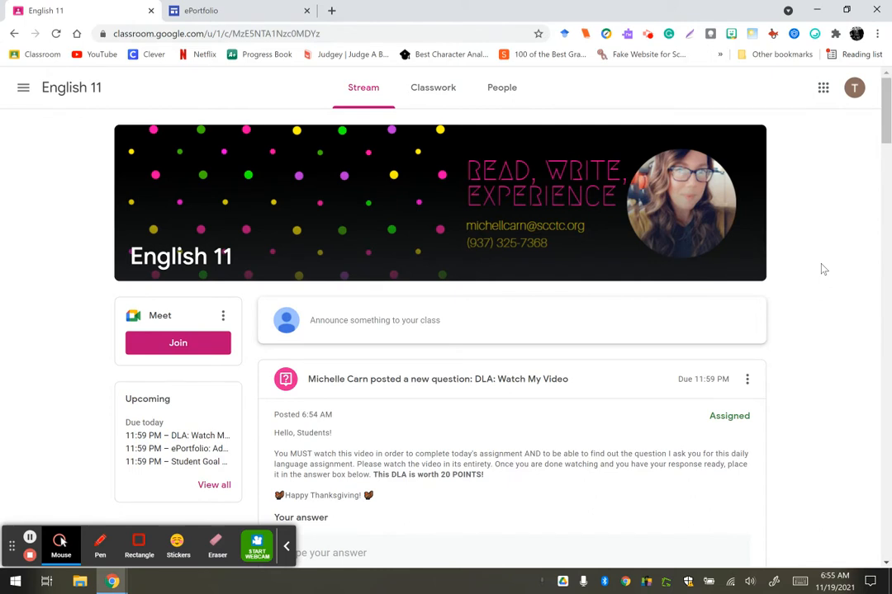
{"action": "mouse_move", "coordinate": [776, 310]}
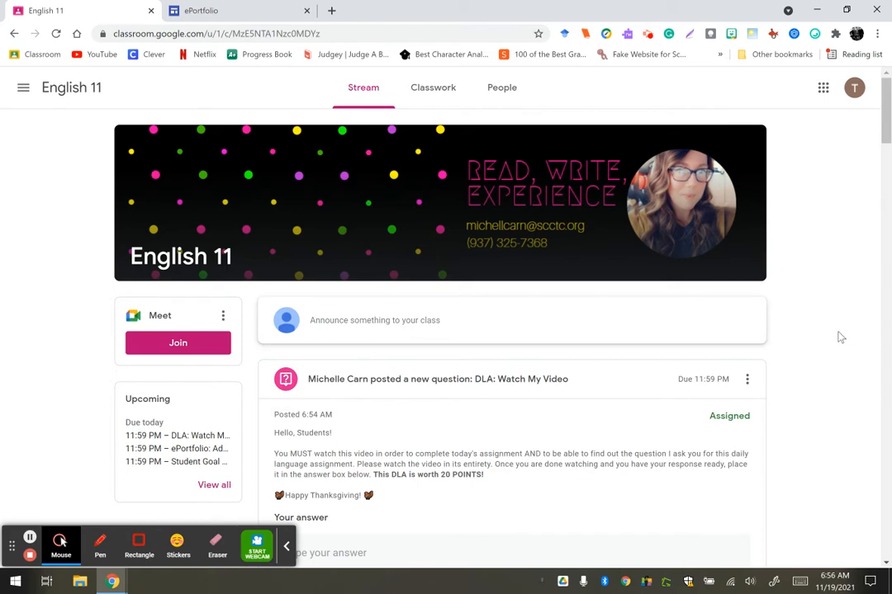
{"action": "scroll", "scroll_direction": "down", "scroll_amount": 3}
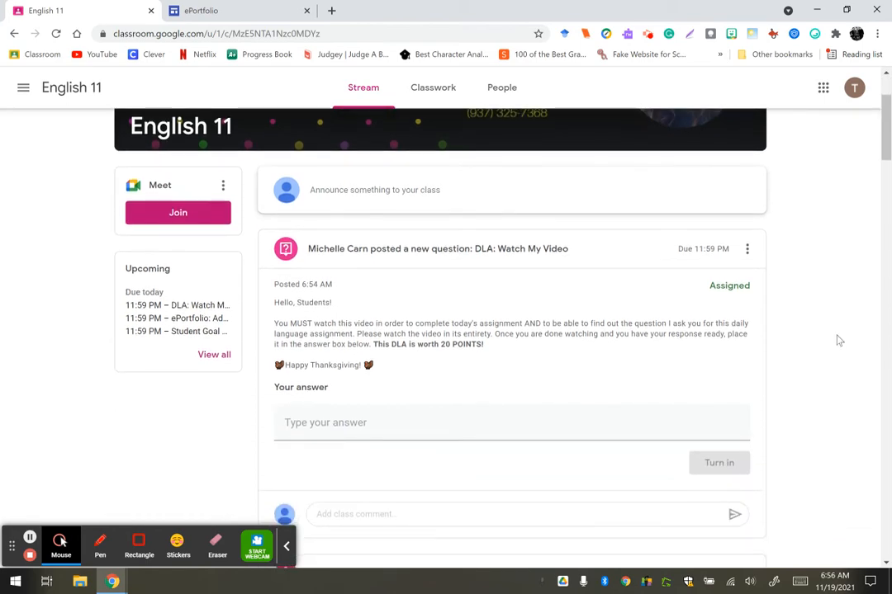
{"action": "scroll", "scroll_direction": "down", "scroll_amount": 3}
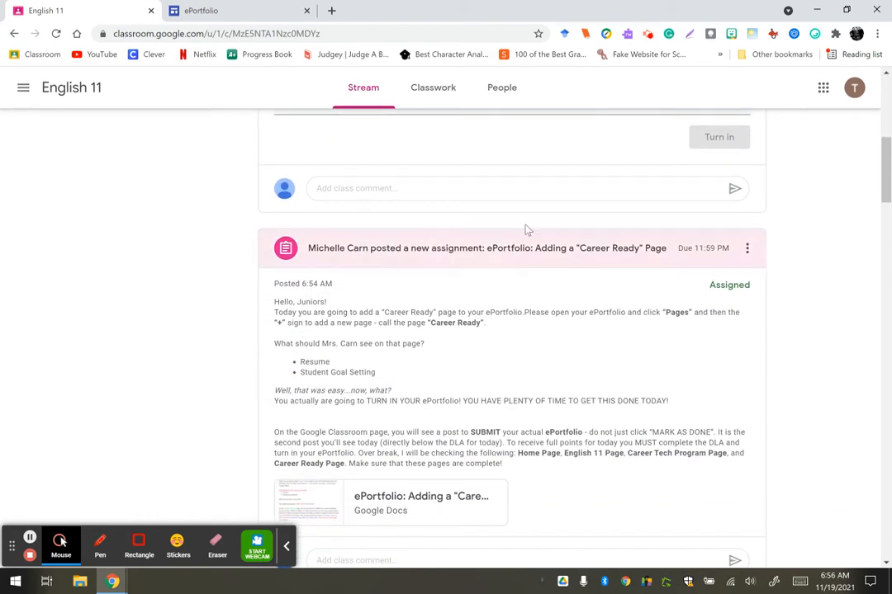
{"action": "mouse_move", "coordinate": [395, 245]}
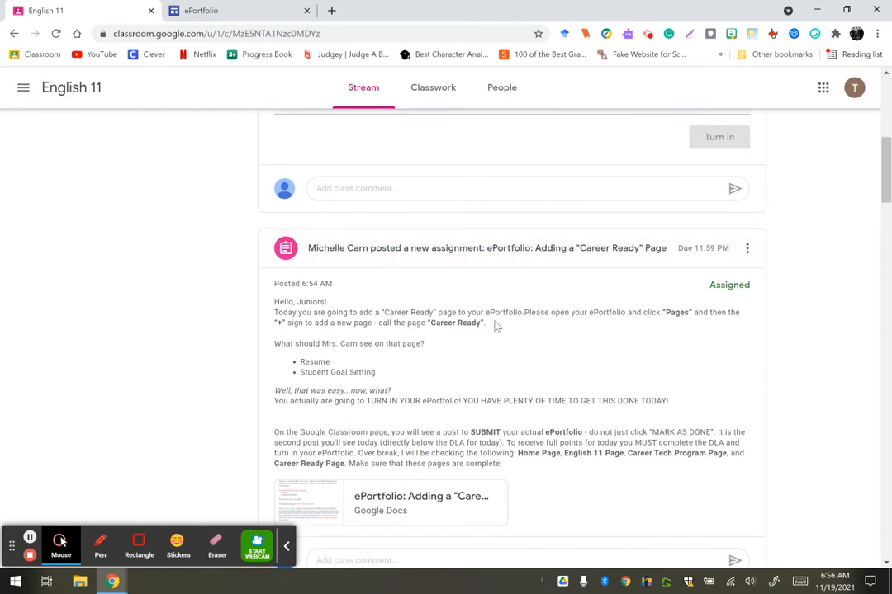
{"action": "mouse_move", "coordinate": [122, 317]}
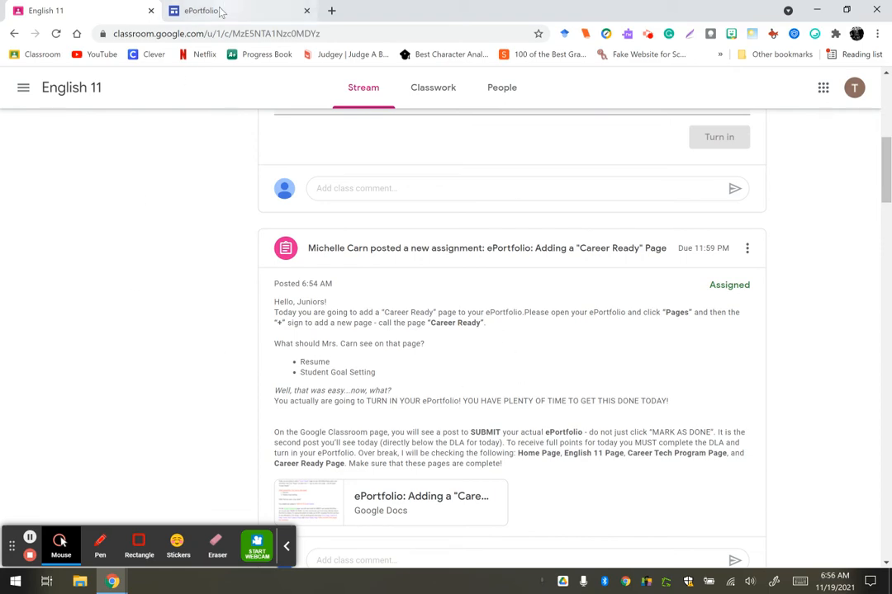
Switch to the ePortfolio tab, check the Google apps grid in a new tab, and return to the site editor
{"action": "left_click", "coordinate": [198, 10]}
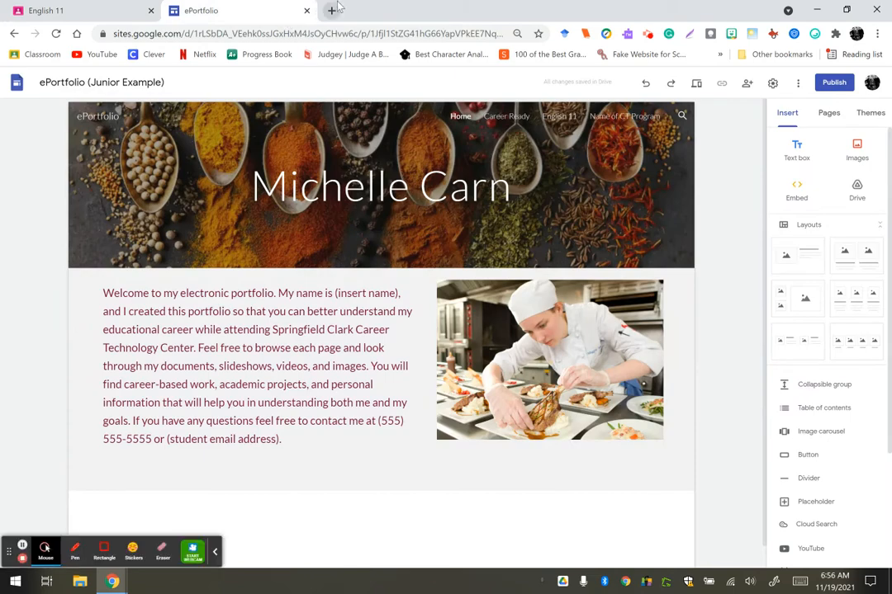
{"action": "left_click", "coordinate": [330, 10]}
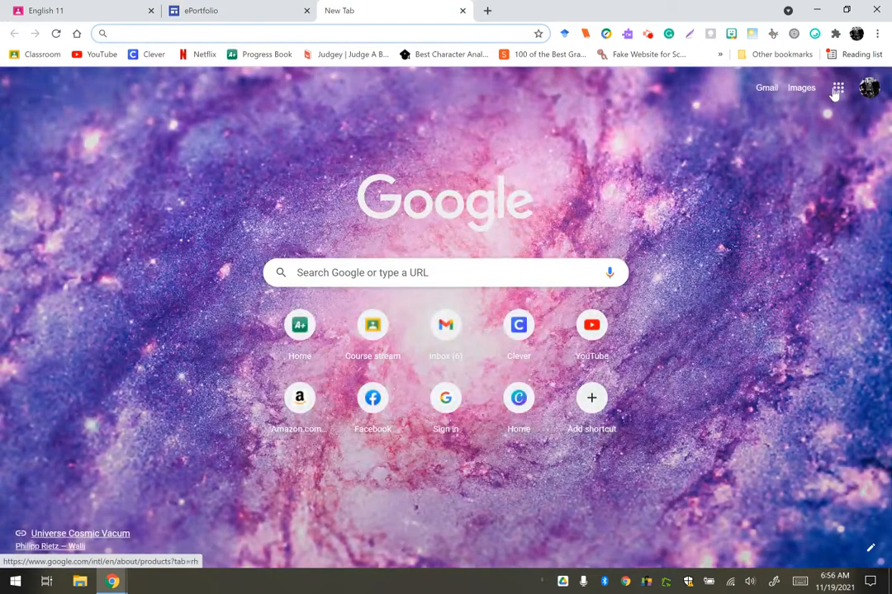
{"action": "left_click", "coordinate": [837, 88]}
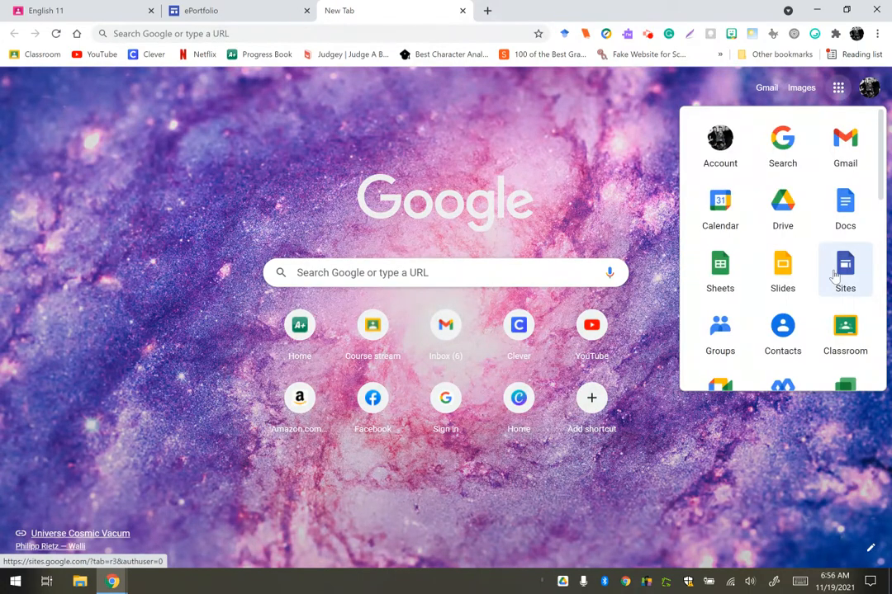
{"action": "mouse_move", "coordinate": [343, 15]}
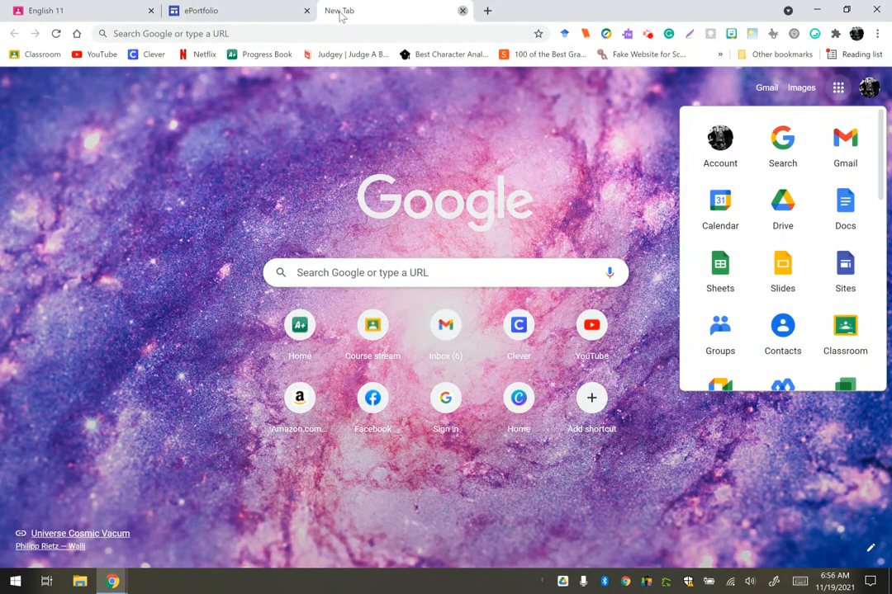
{"action": "left_click", "coordinate": [240, 10]}
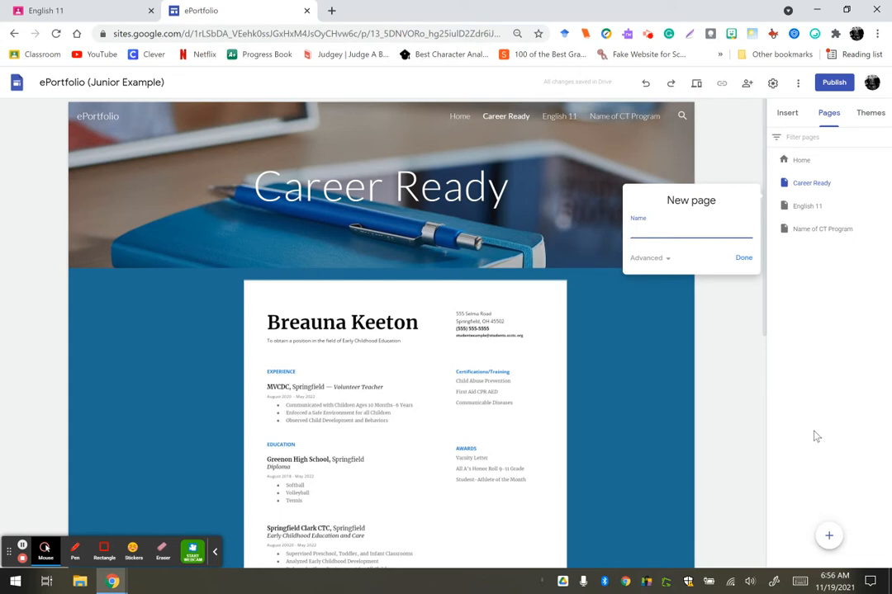
Enter 'Career Re' in the New page form, dismiss it, and select the Career Ready header title and banner
{"action": "type", "text": "Career Ready"}
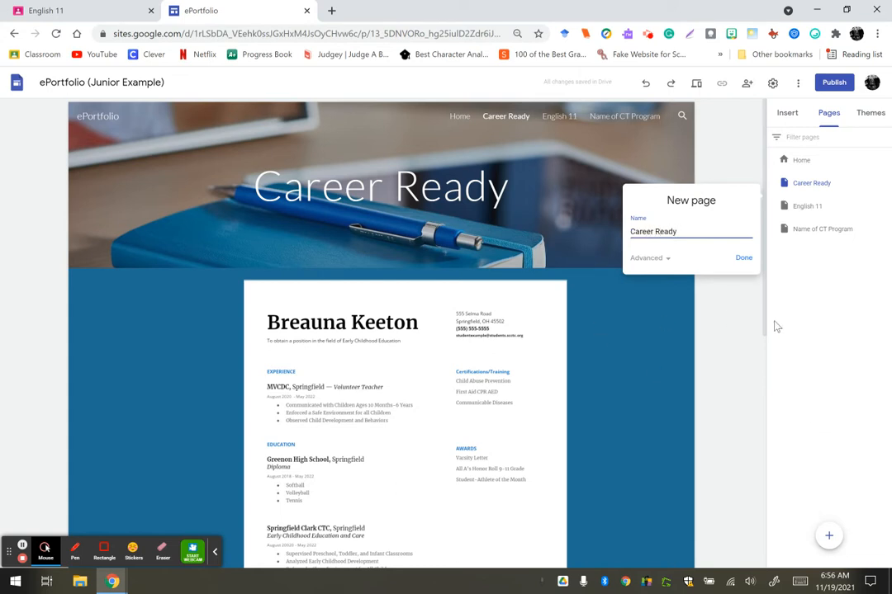
{"action": "left_click", "coordinate": [743, 257]}
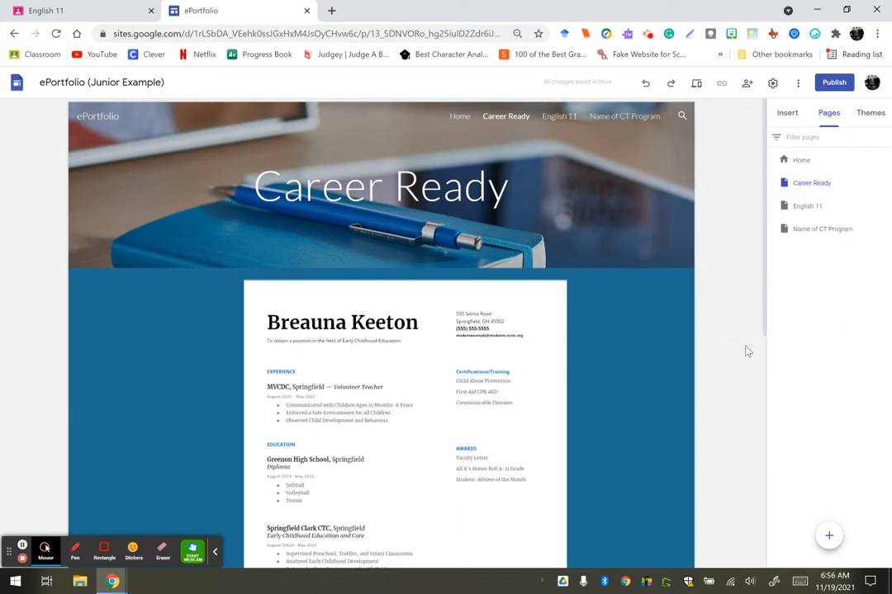
{"action": "left_click", "coordinate": [379, 185]}
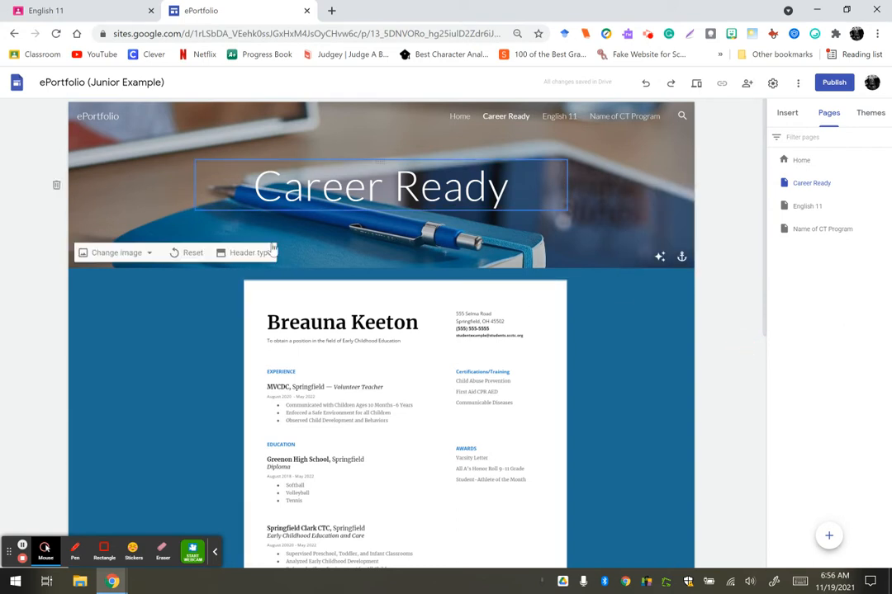
{"action": "mouse_move", "coordinate": [380, 251]}
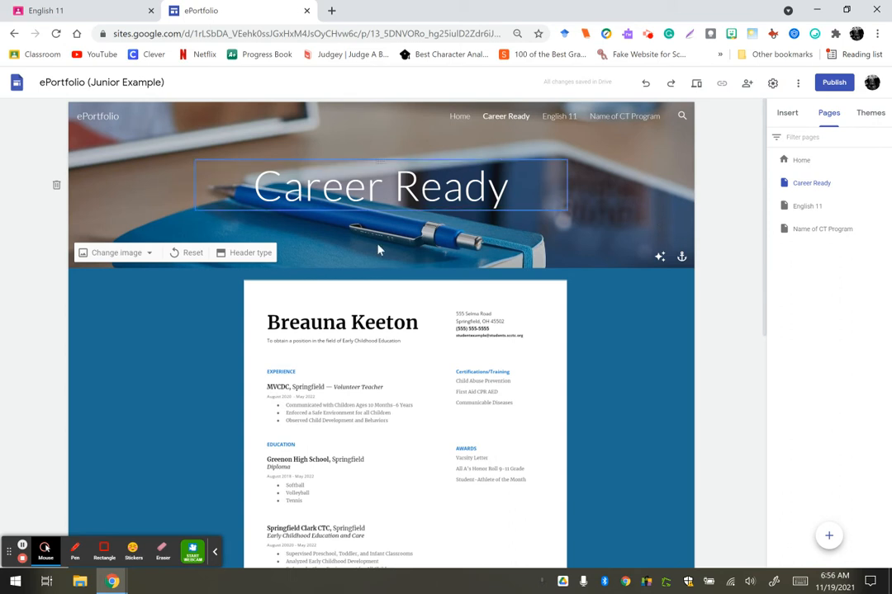
{"action": "left_click", "coordinate": [723, 206]}
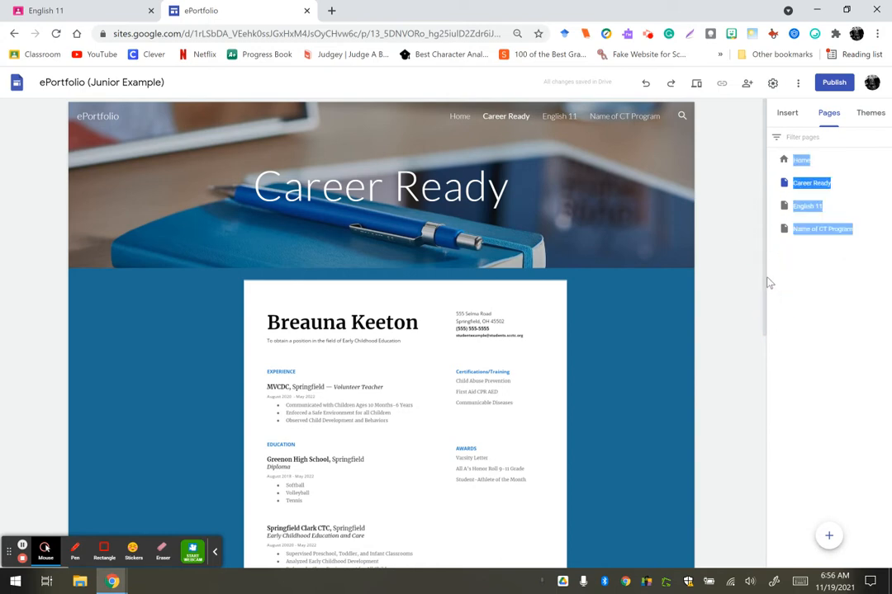
{"action": "scroll", "scroll_direction": "down", "scroll_amount": 3}
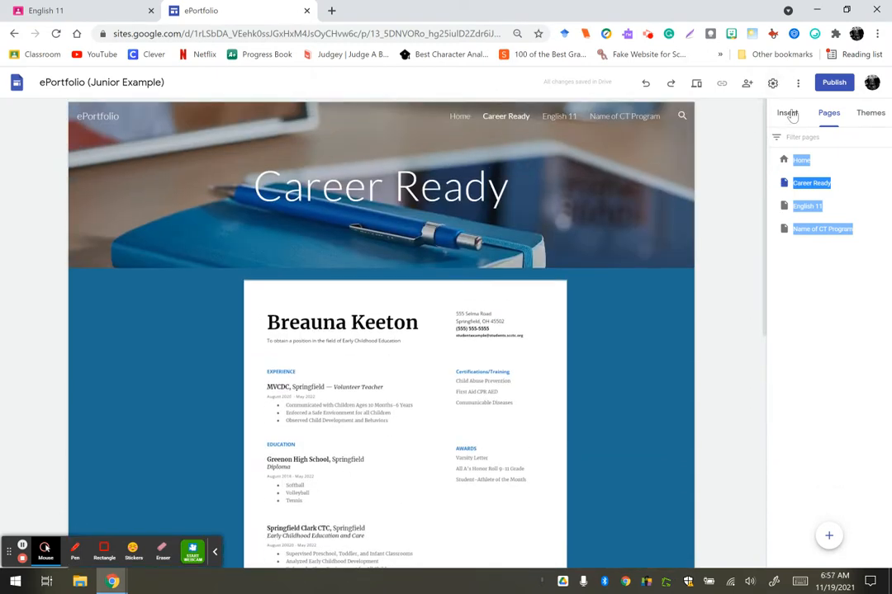
{"action": "left_click", "coordinate": [786, 112]}
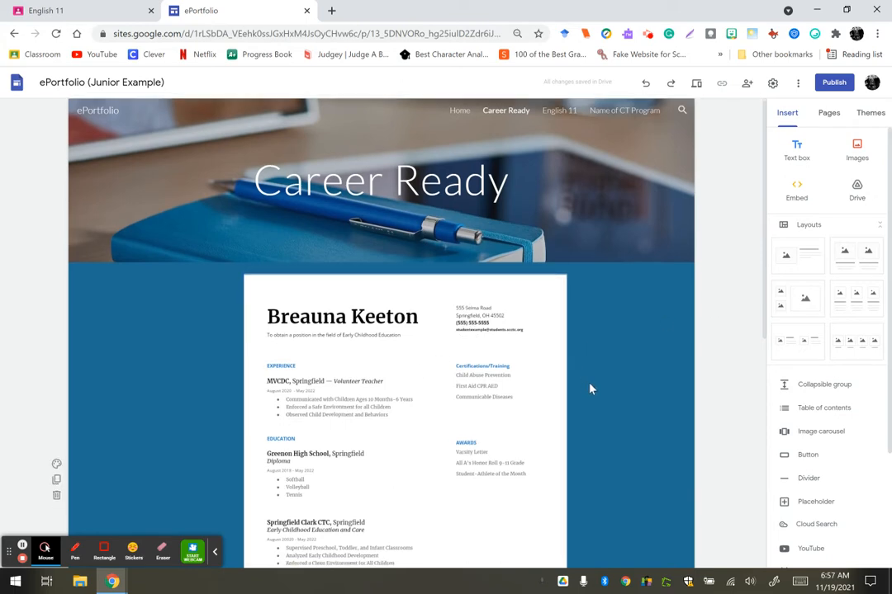
{"action": "scroll", "scroll_direction": "down", "scroll_amount": 3}
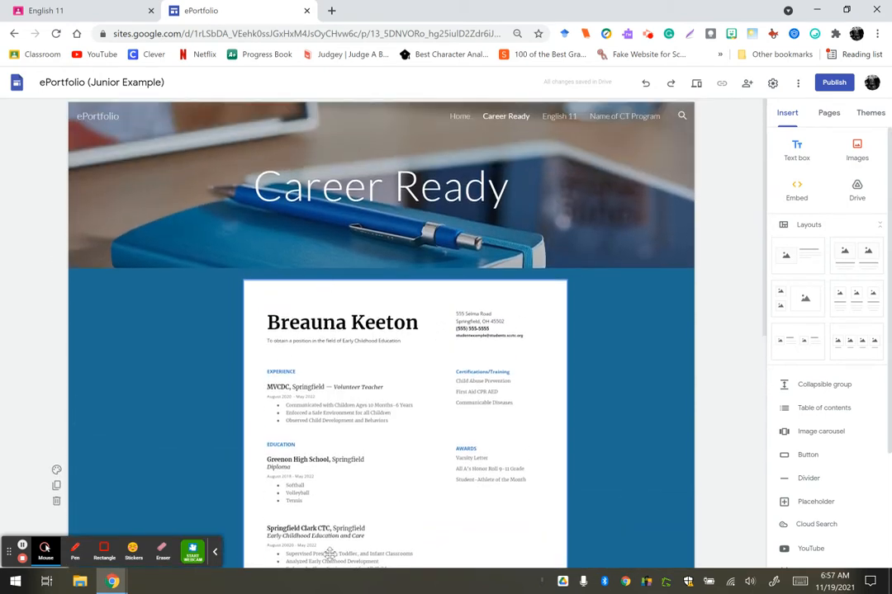
{"action": "scroll", "scroll_direction": "down", "scroll_amount": 3}
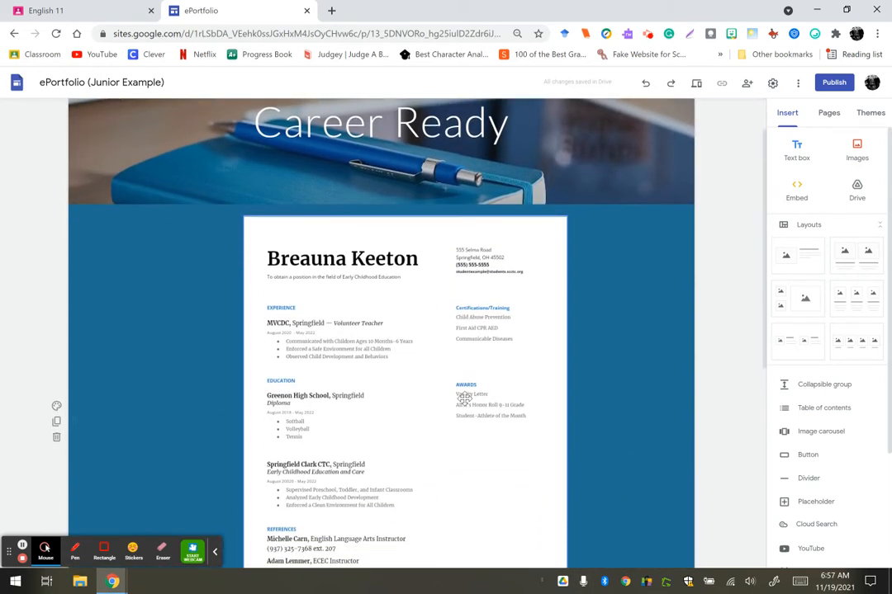
{"action": "scroll", "scroll_direction": "down", "scroll_amount": 3}
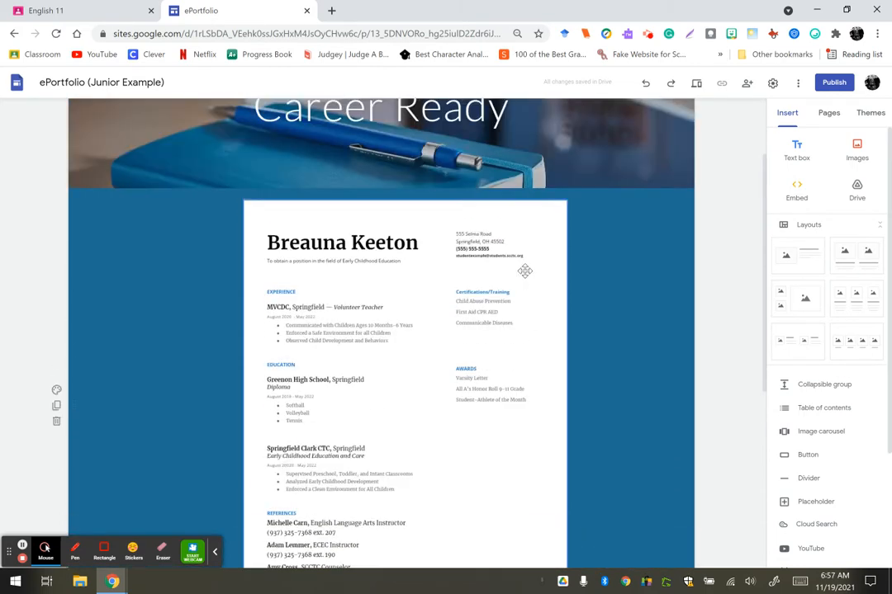
{"action": "scroll", "scroll_direction": "down", "scroll_amount": 3}
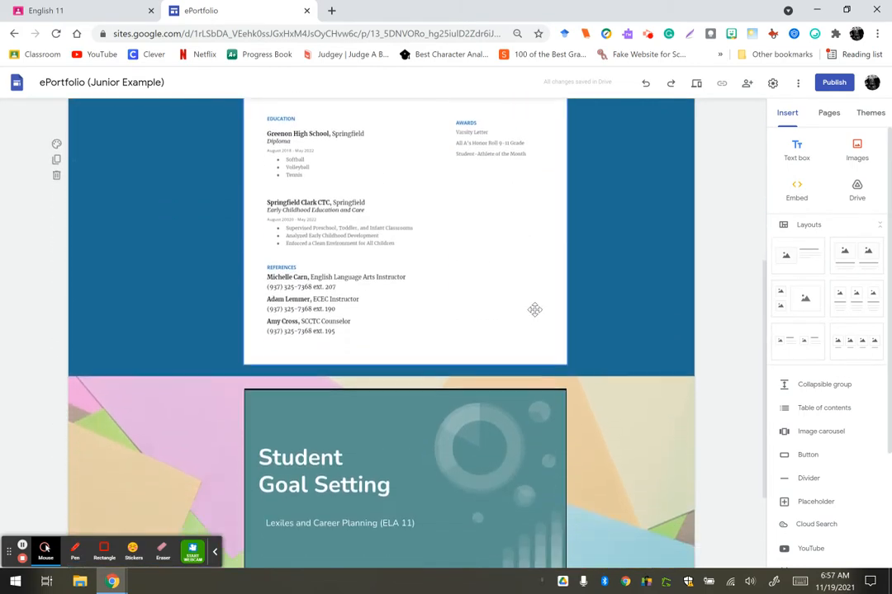
{"action": "scroll", "scroll_direction": "down", "scroll_amount": 3}
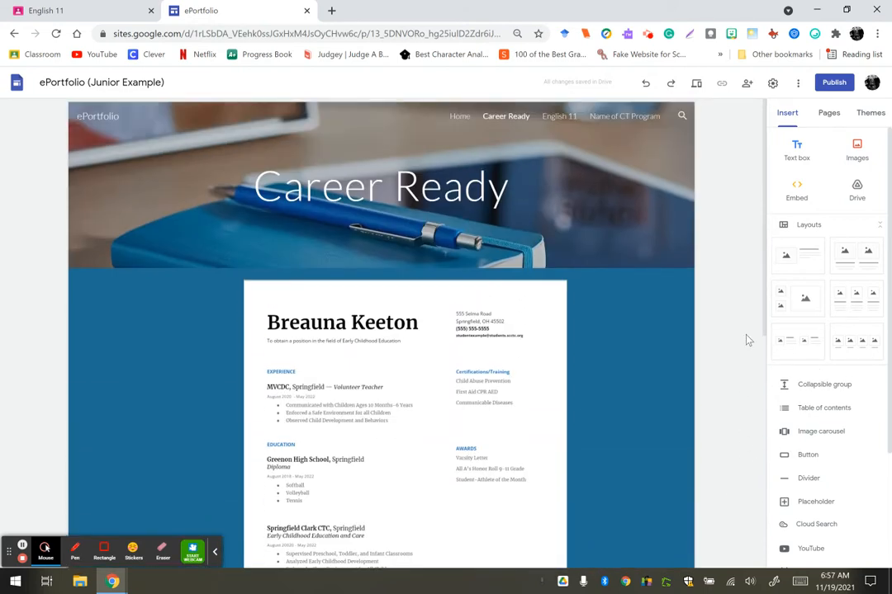
{"action": "scroll", "scroll_direction": "down", "scroll_amount": 3}
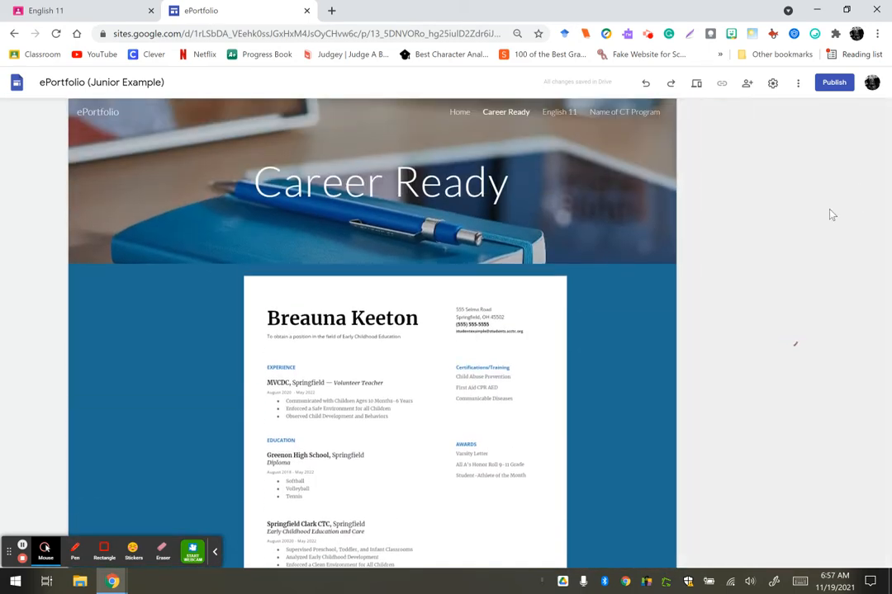
{"action": "left_click", "coordinate": [720, 82]}
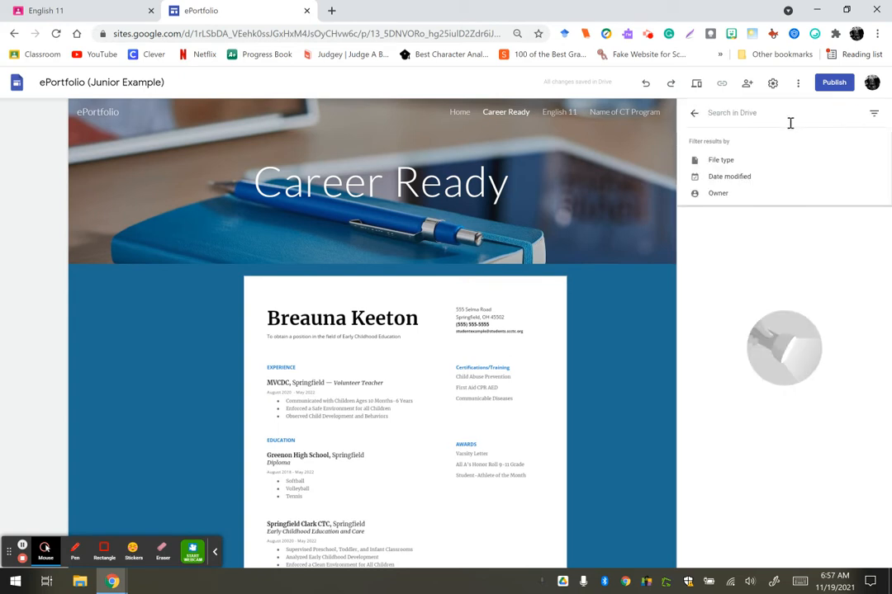
{"action": "type", "text": "resume"}
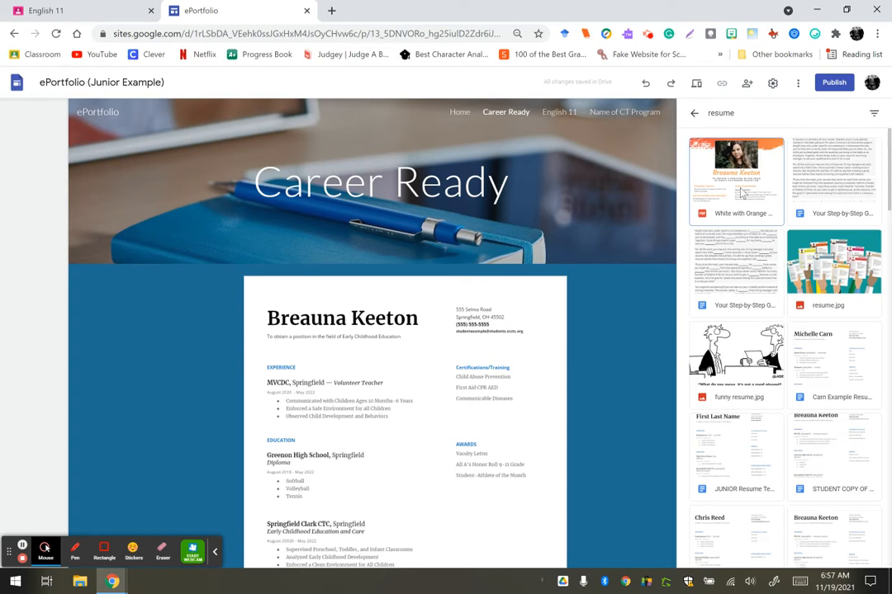
{"action": "left_click", "coordinate": [833, 363]}
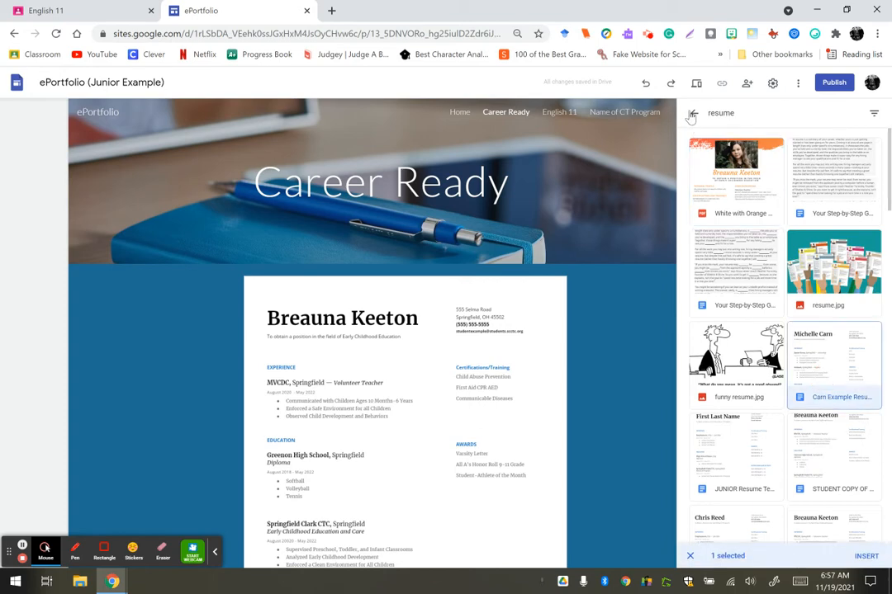
{"action": "left_click", "coordinate": [692, 112]}
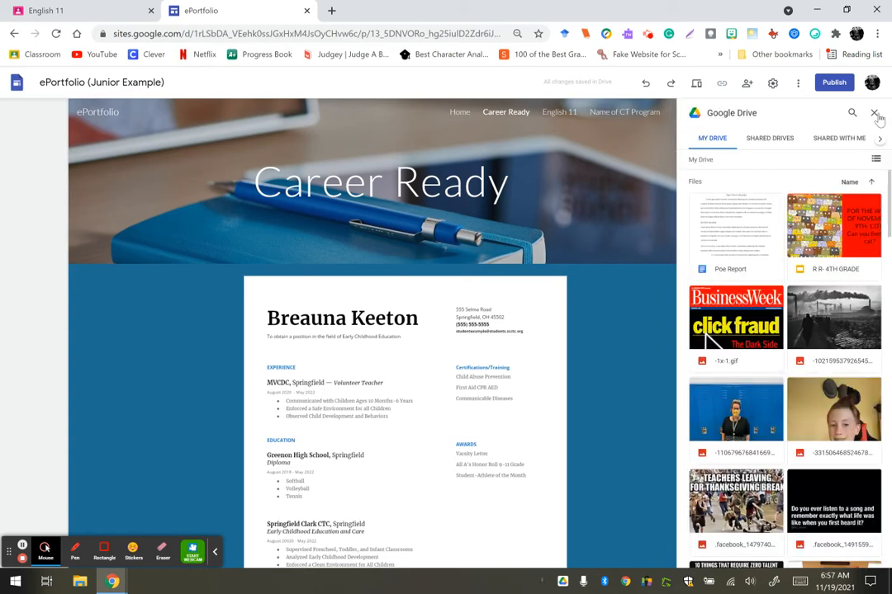
{"action": "left_click", "coordinate": [875, 113]}
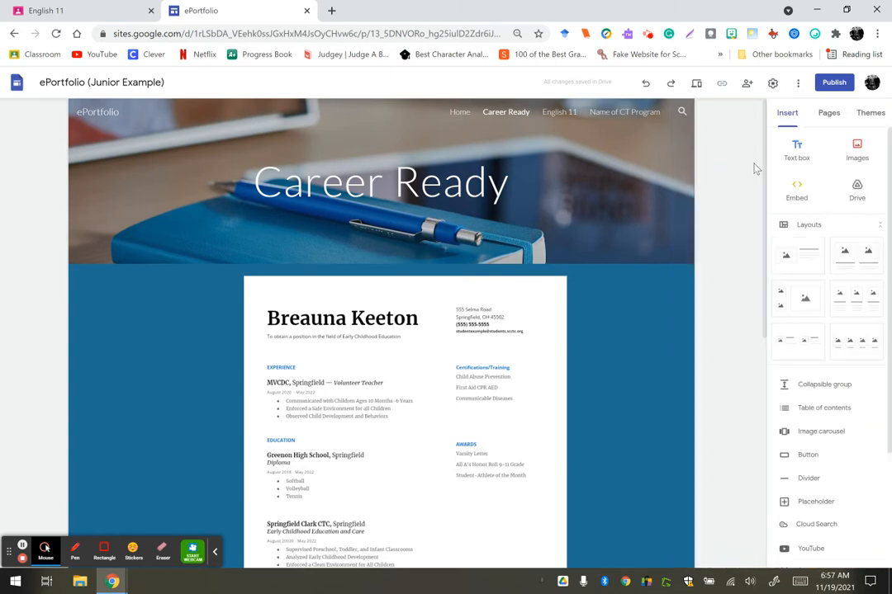
{"action": "scroll", "scroll_direction": "down", "scroll_amount": 3}
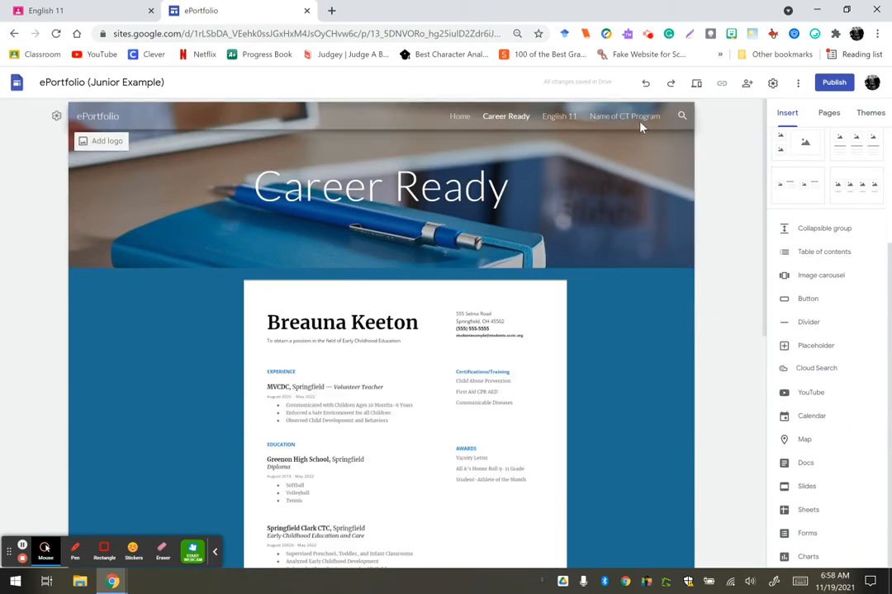
Go to the Name of CT Program page and select the first Title of Evidence box
{"action": "left_click", "coordinate": [624, 115]}
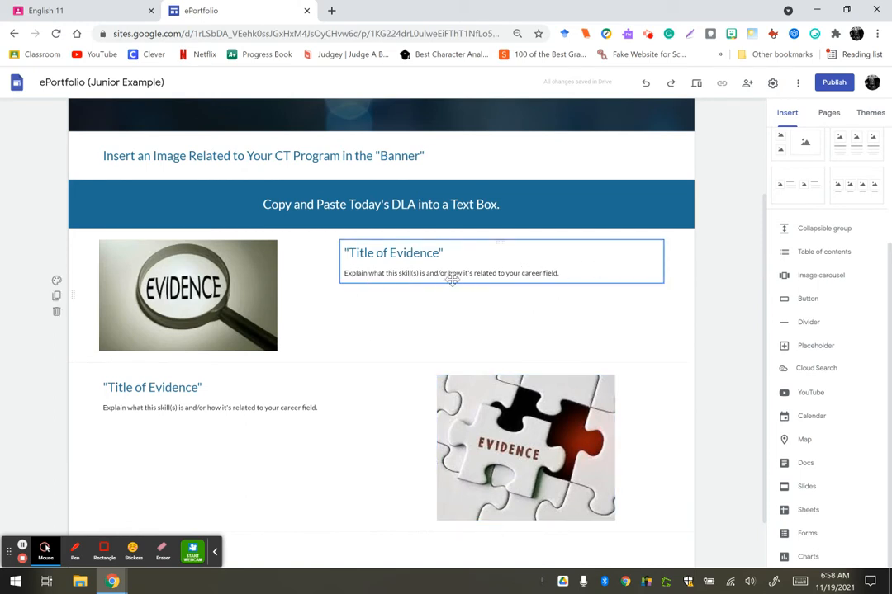
{"action": "left_click", "coordinate": [430, 309]}
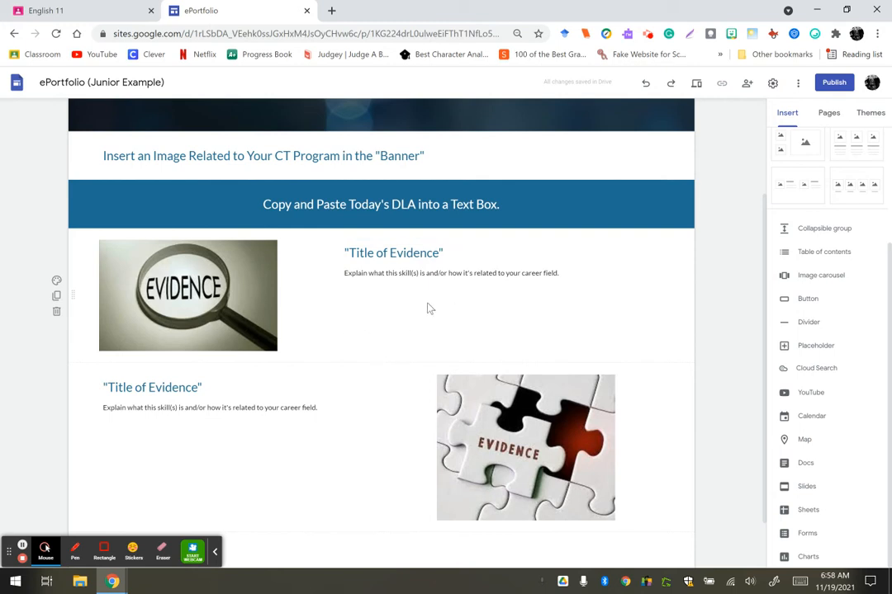
{"action": "mouse_move", "coordinate": [696, 320]}
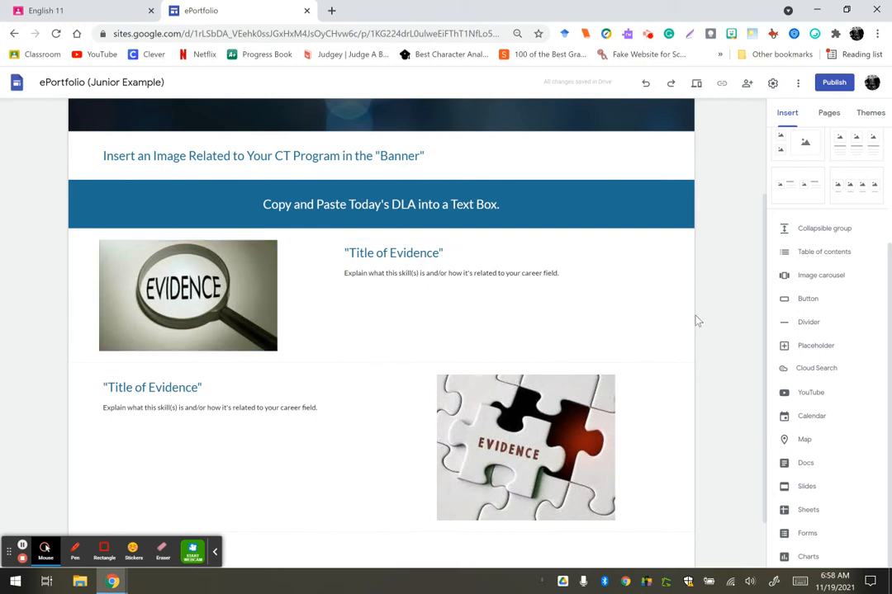
{"action": "mouse_move", "coordinate": [739, 327]}
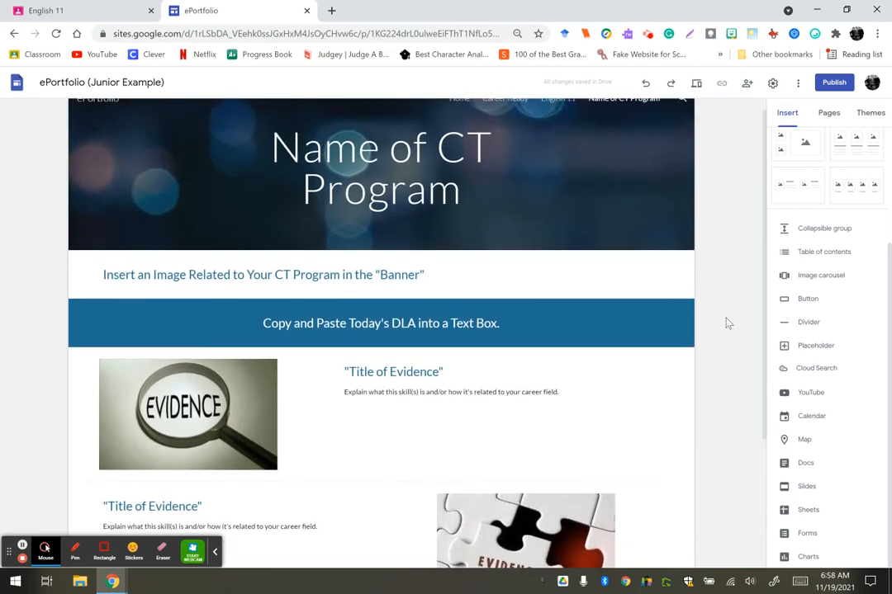
Go to the English 11 page and scroll through its embedded assignments
{"action": "left_click", "coordinate": [558, 116]}
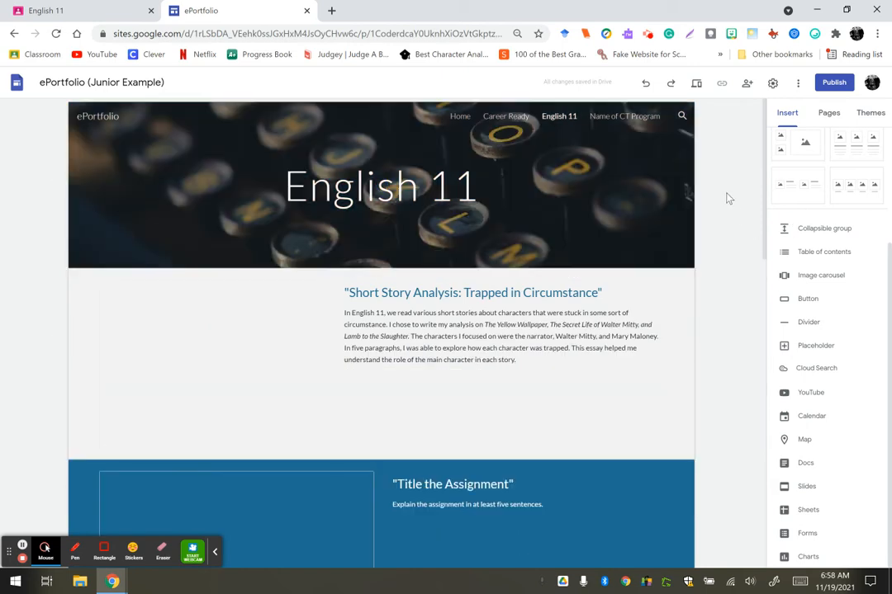
{"action": "scroll", "scroll_direction": "down", "scroll_amount": 3}
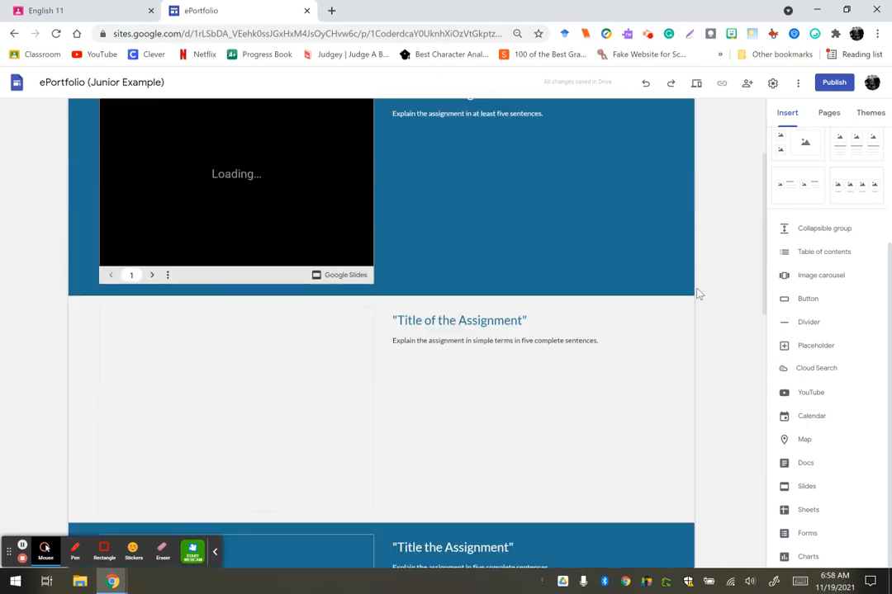
{"action": "scroll", "scroll_direction": "down", "scroll_amount": 3}
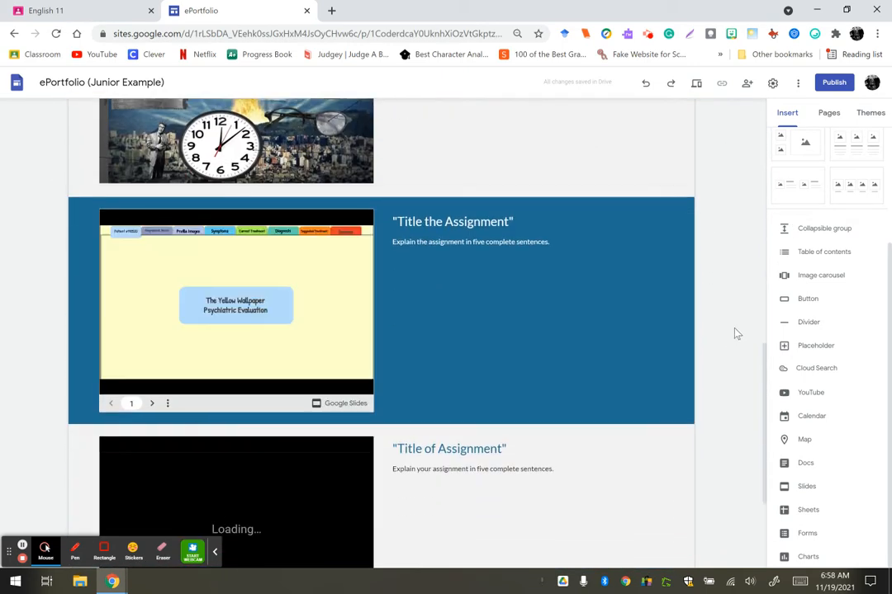
{"action": "scroll", "scroll_direction": "down", "scroll_amount": 3}
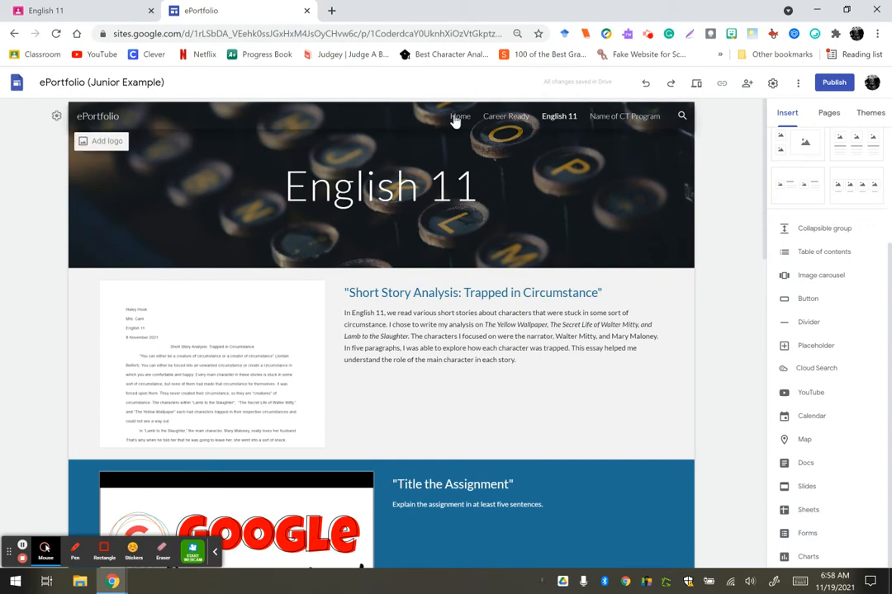
{"action": "left_click", "coordinate": [459, 115]}
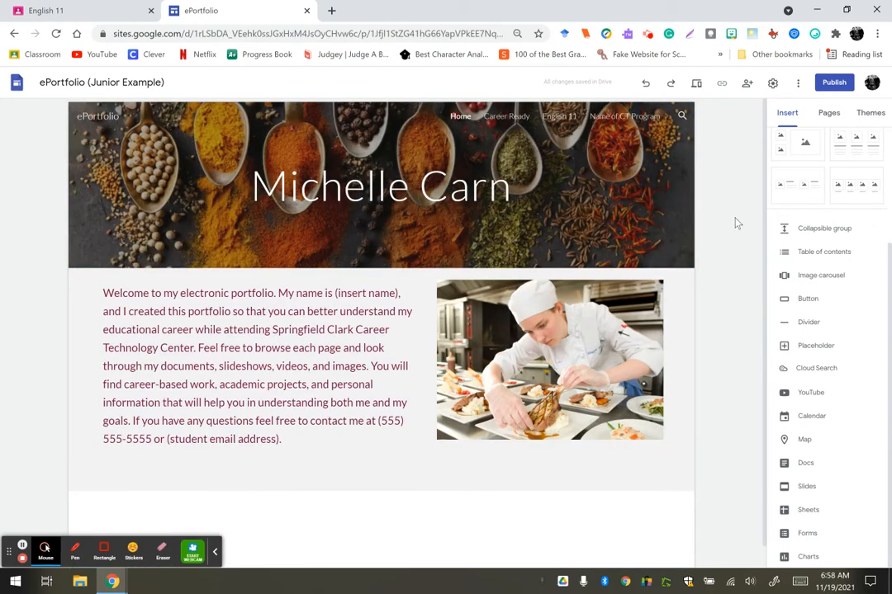
{"action": "left_click", "coordinate": [274, 446]}
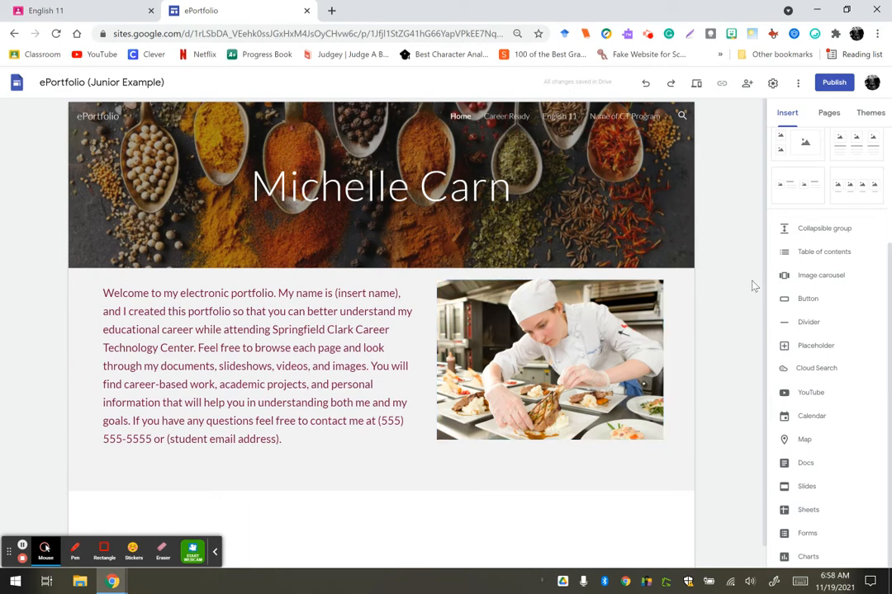
{"action": "mouse_move", "coordinate": [743, 323]}
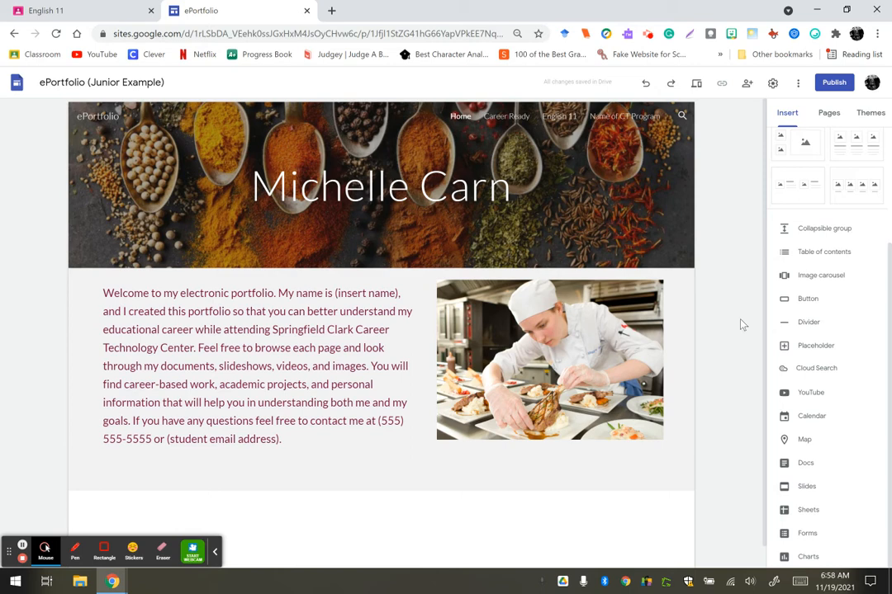
{"action": "mouse_move", "coordinate": [713, 258]}
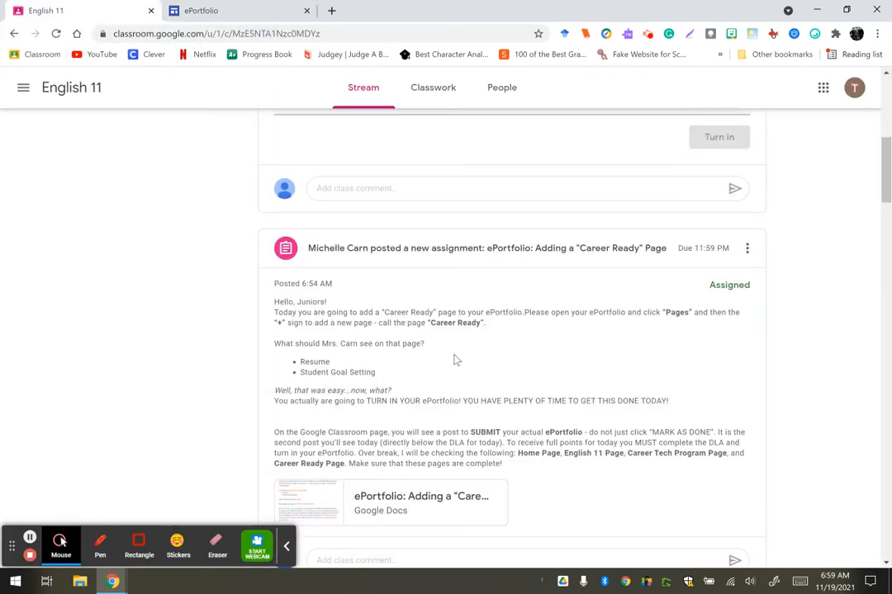
{"action": "mouse_move", "coordinate": [152, 294]}
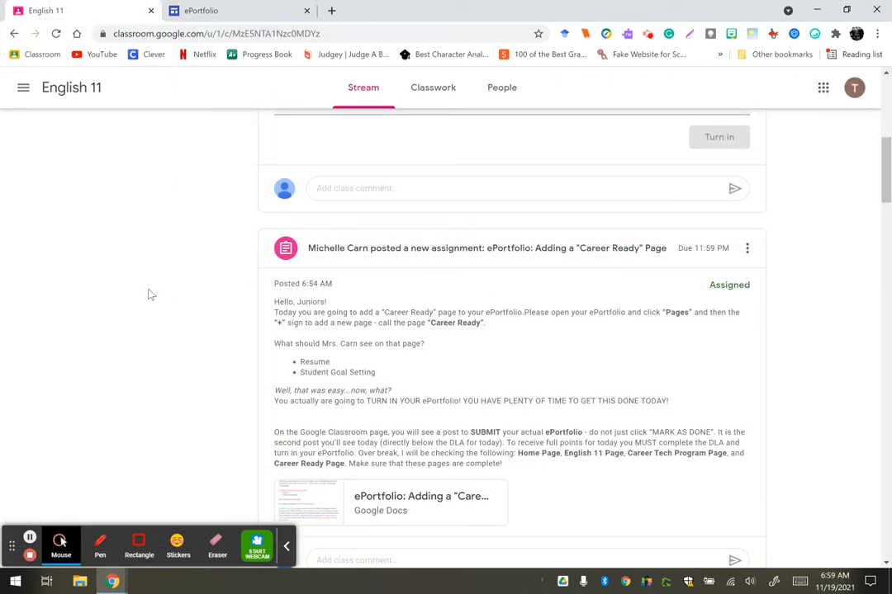
Scroll the stream down to the Career Ready page assignment
{"action": "scroll", "scroll_direction": "down", "scroll_amount": 3}
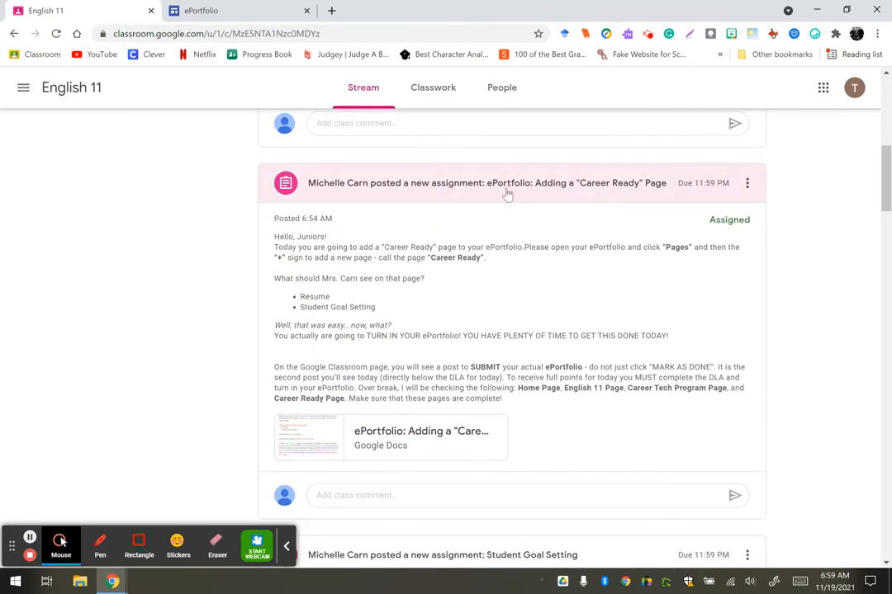
{"action": "mouse_move", "coordinate": [565, 182]}
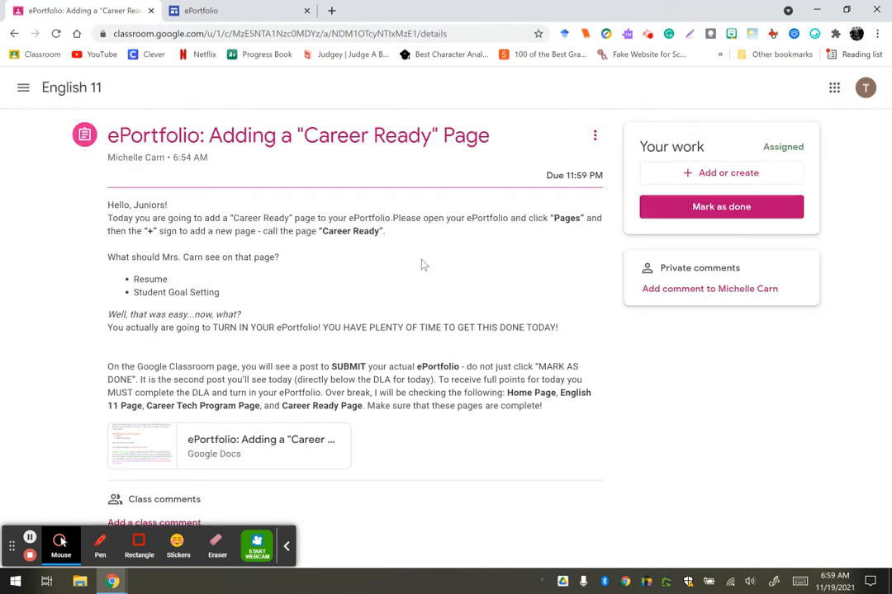
{"action": "mouse_move", "coordinate": [485, 245]}
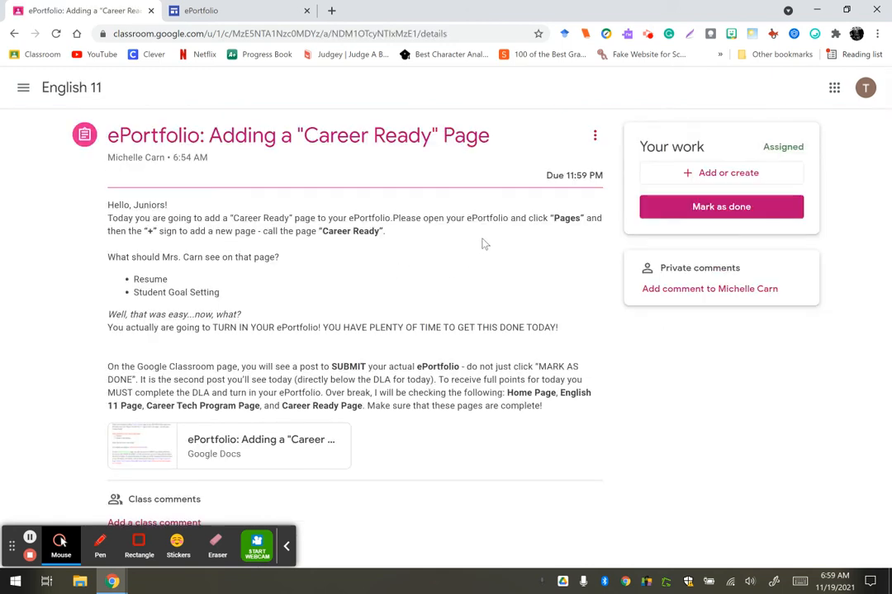
{"action": "mouse_move", "coordinate": [697, 179]}
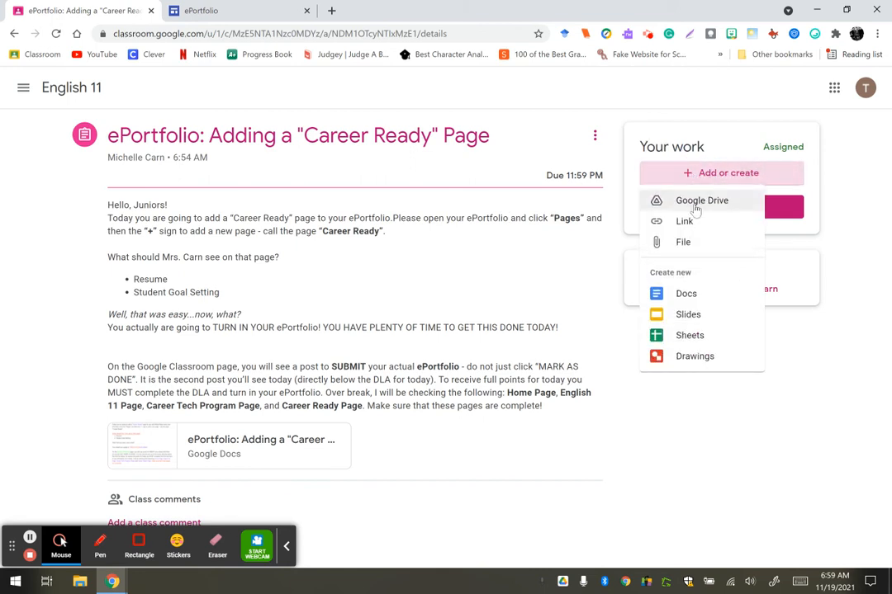
Attach the ePortfolio file from Google Drive's Recent list to the assignment
{"action": "left_click", "coordinate": [700, 200]}
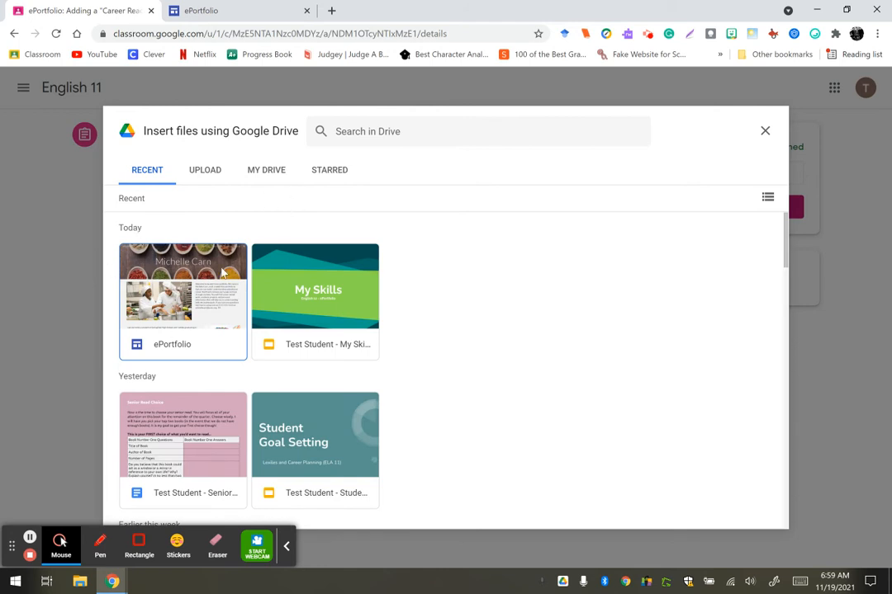
{"action": "left_click", "coordinate": [182, 289]}
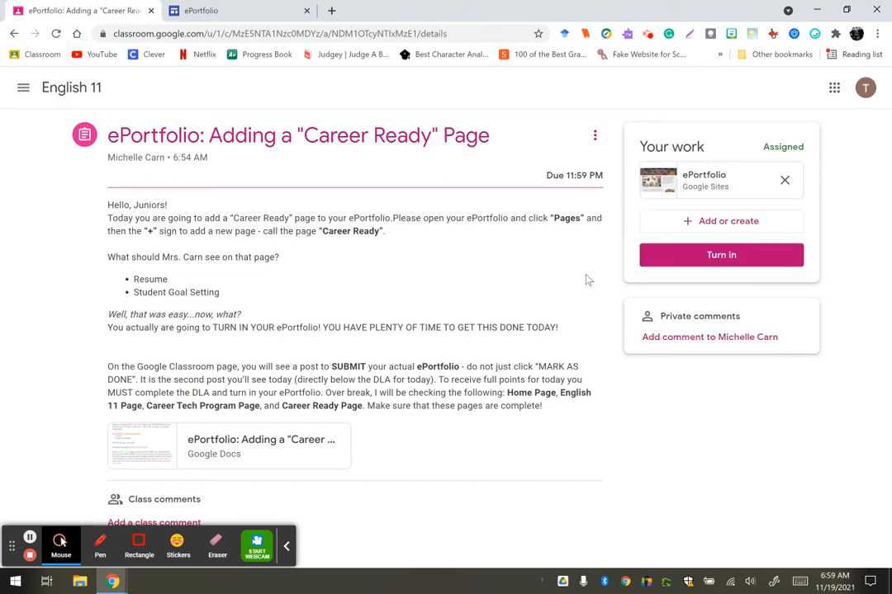
Turn in the Career Ready page assignment and confirm the submission
{"action": "left_click", "coordinate": [720, 254]}
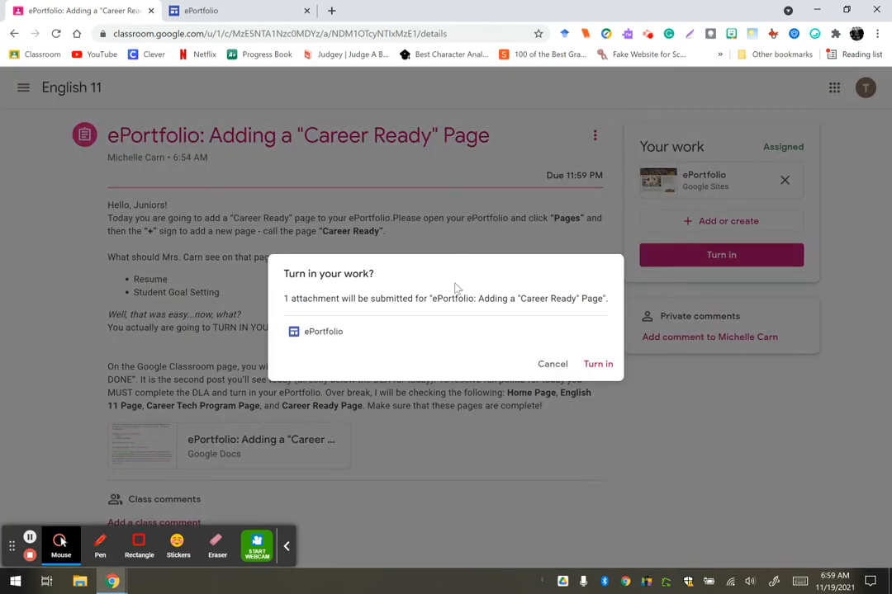
{"action": "left_click", "coordinate": [597, 365]}
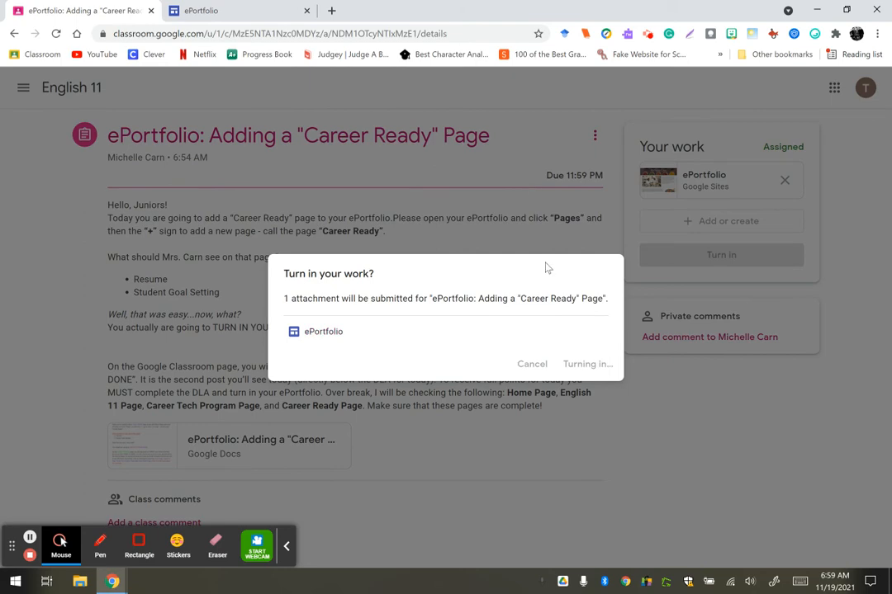
{"action": "left_click", "coordinate": [588, 365]}
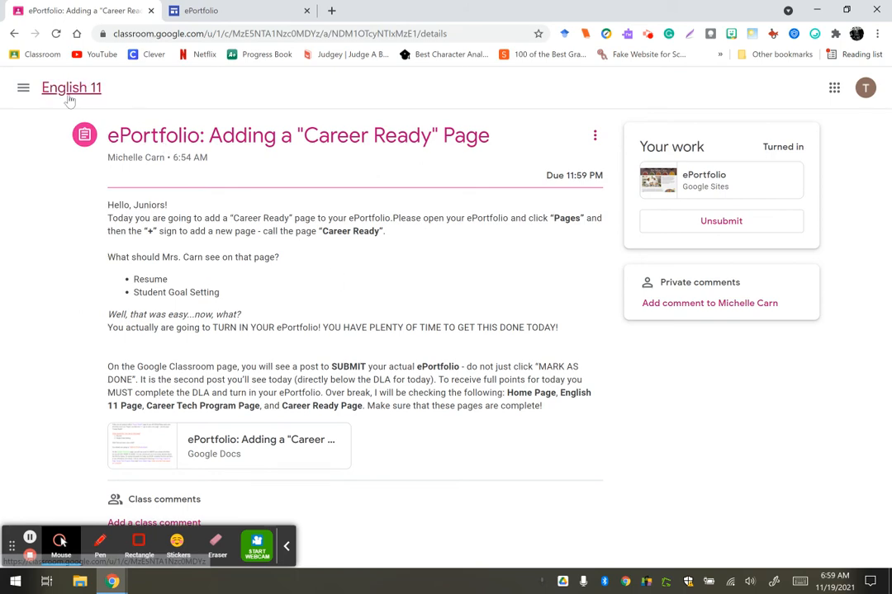
Return to the English 11 stream and type 'Your favorite Thanks...-what is it?' as the DLA answer
{"action": "left_click", "coordinate": [71, 87]}
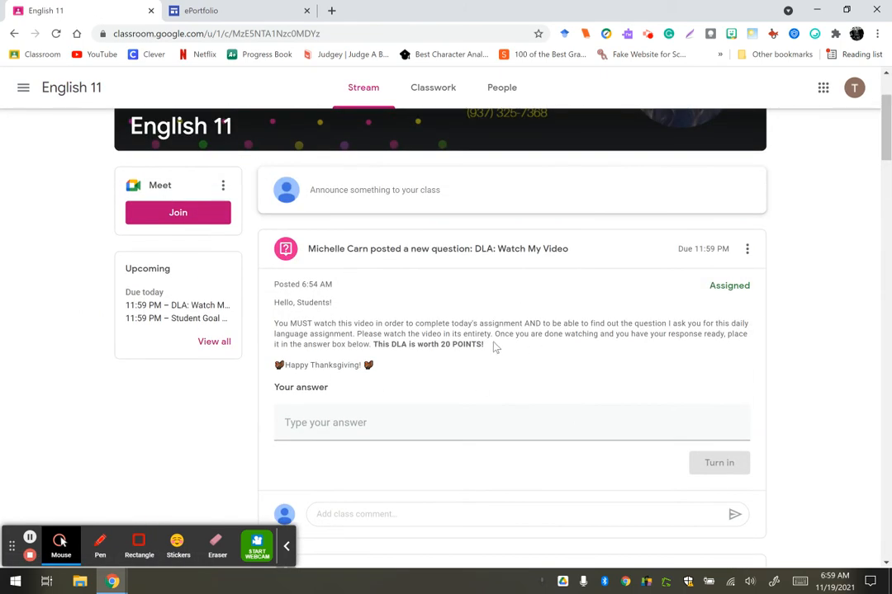
{"action": "mouse_move", "coordinate": [519, 377]}
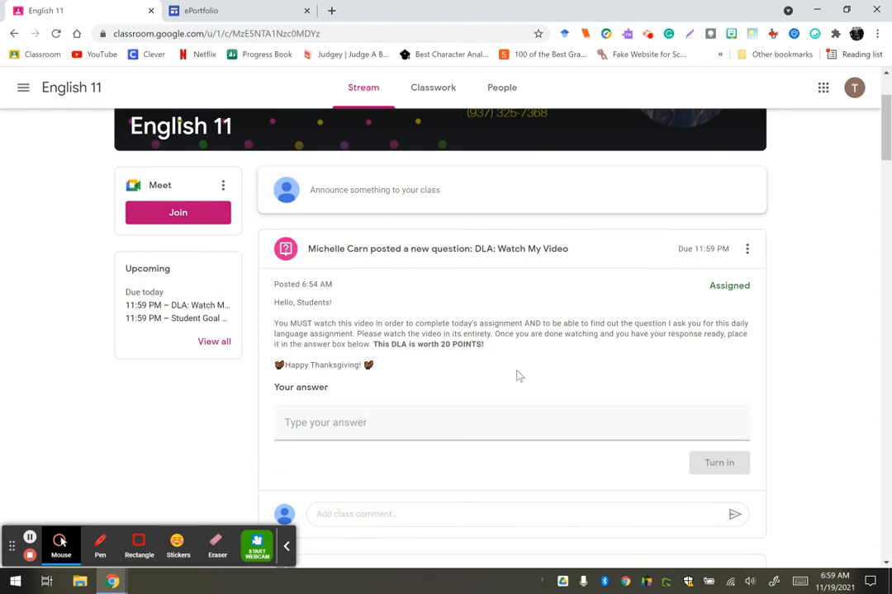
{"action": "mouse_move", "coordinate": [482, 330]}
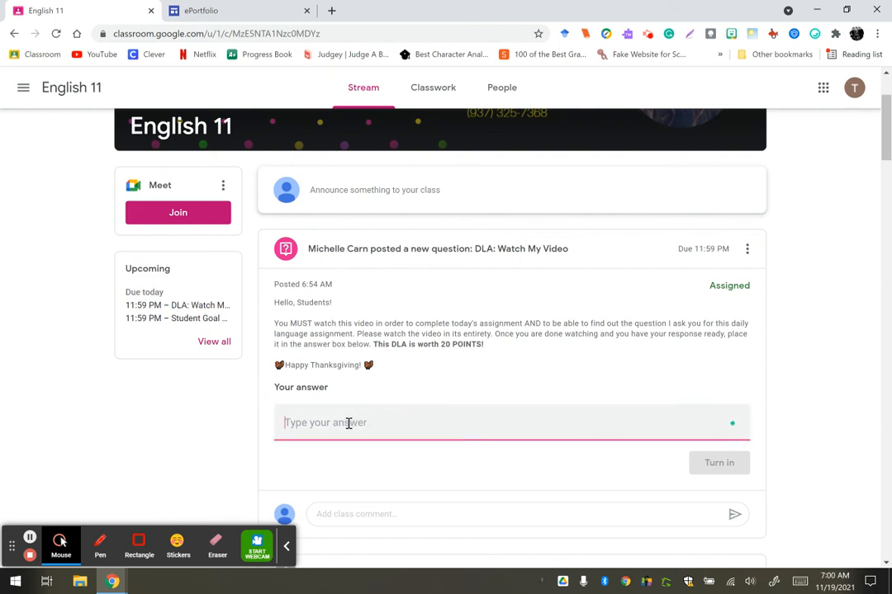
{"action": "type", "text": "Your favo"}
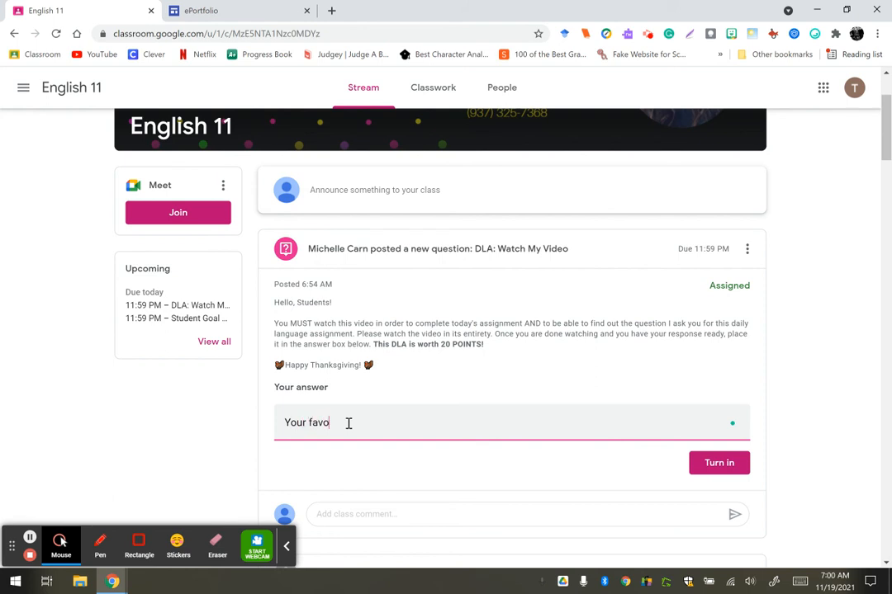
{"action": "type", "text": "rite Thanksgiving food"}
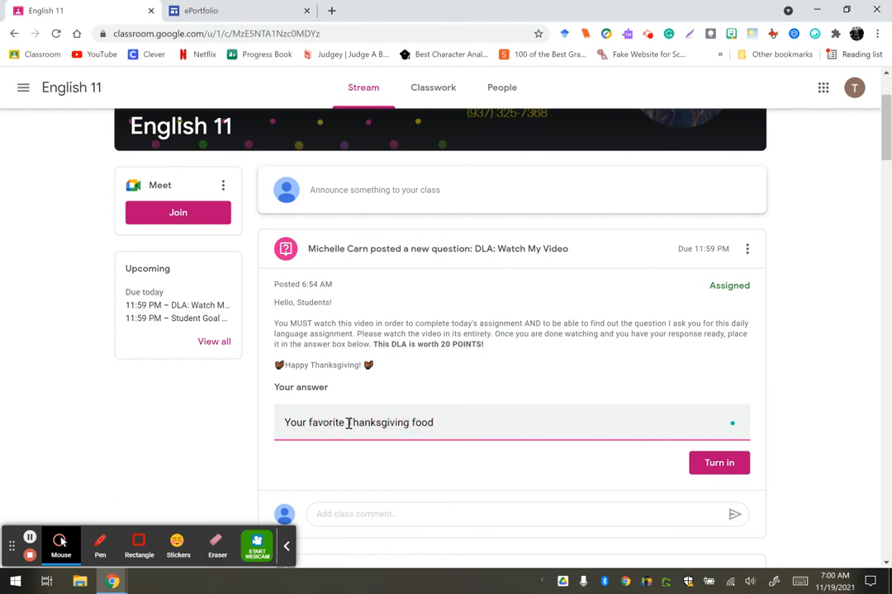
{"action": "type", "text": "-what is it?"}
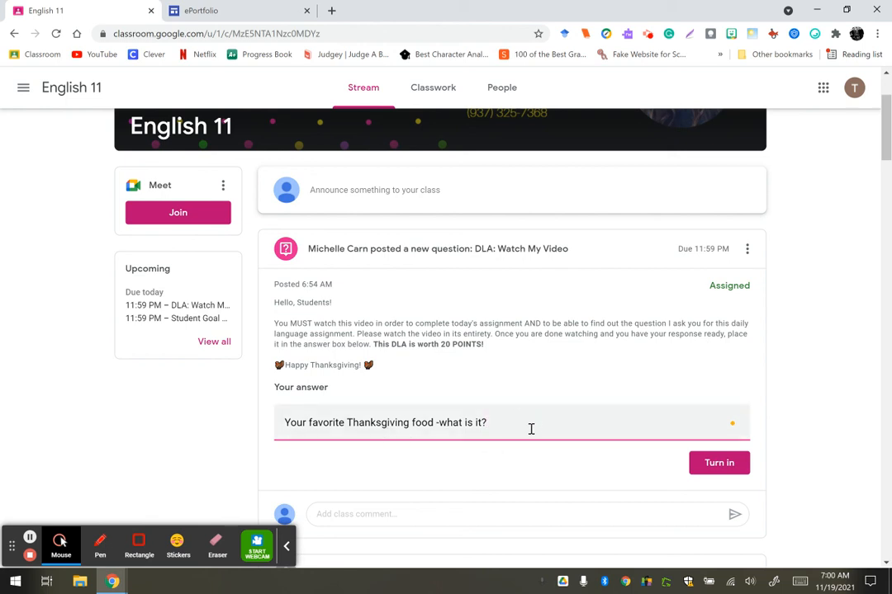
{"action": "mouse_move", "coordinate": [512, 466]}
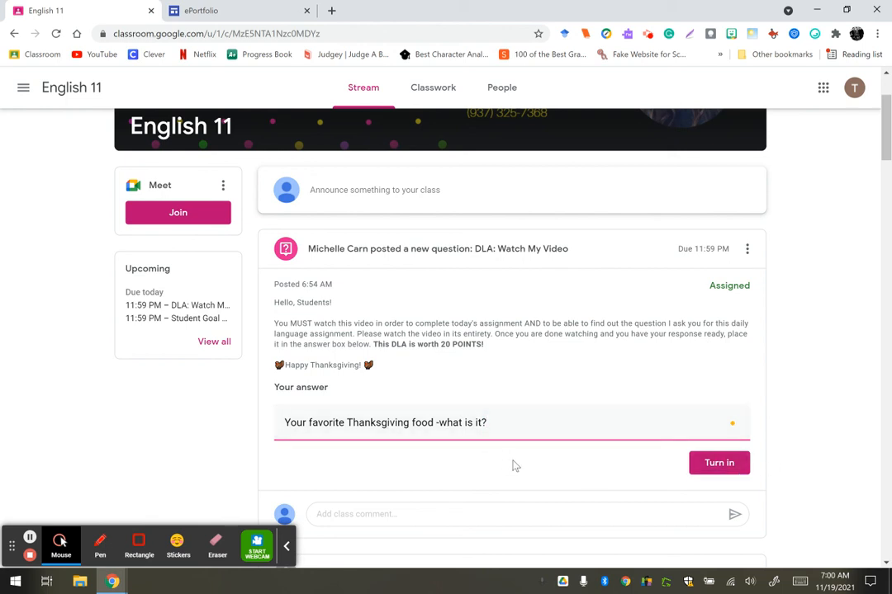
{"action": "mouse_move", "coordinate": [517, 466]}
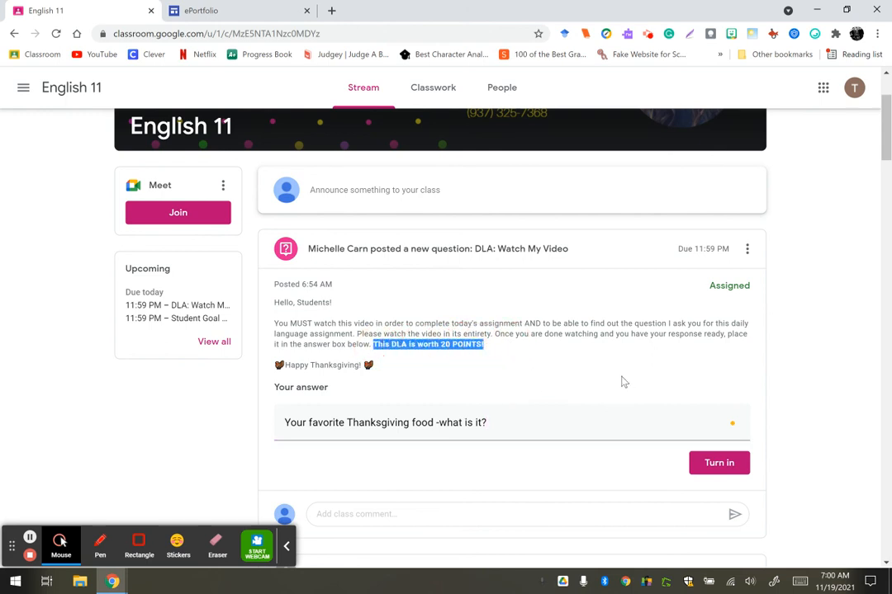
{"action": "mouse_move", "coordinate": [522, 403]}
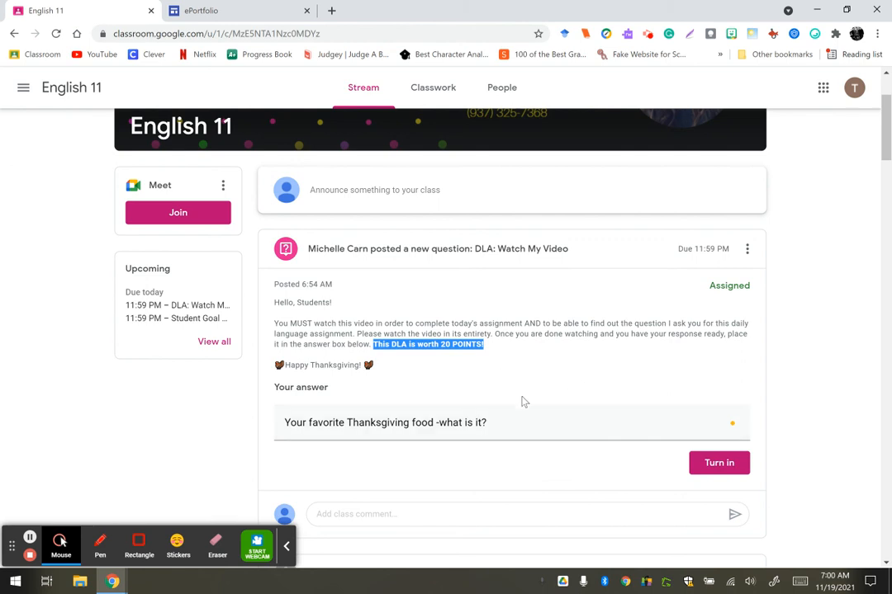